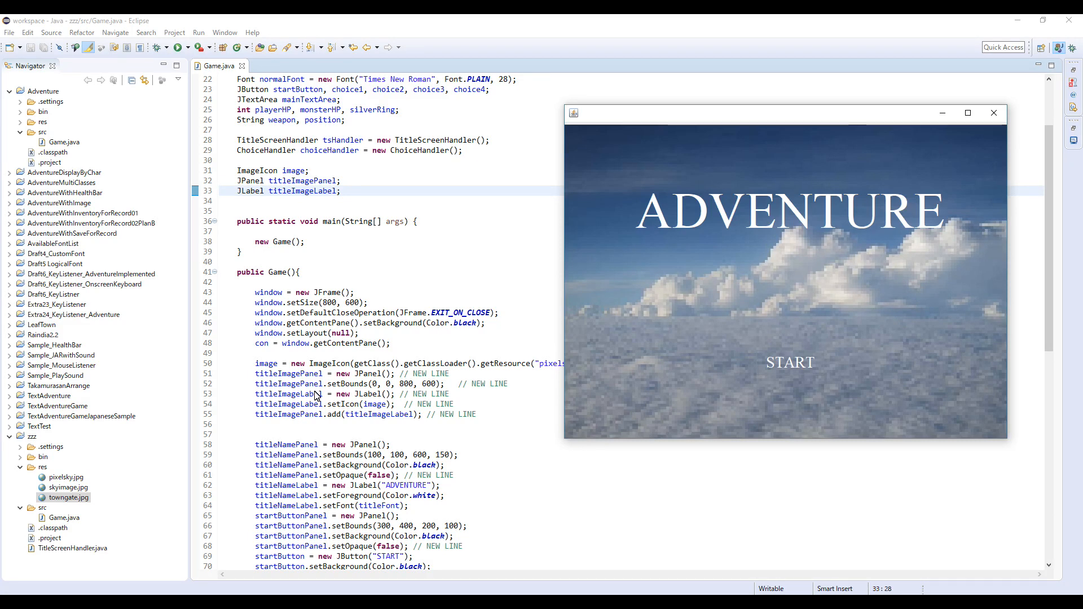
mouse_move(616, 383)
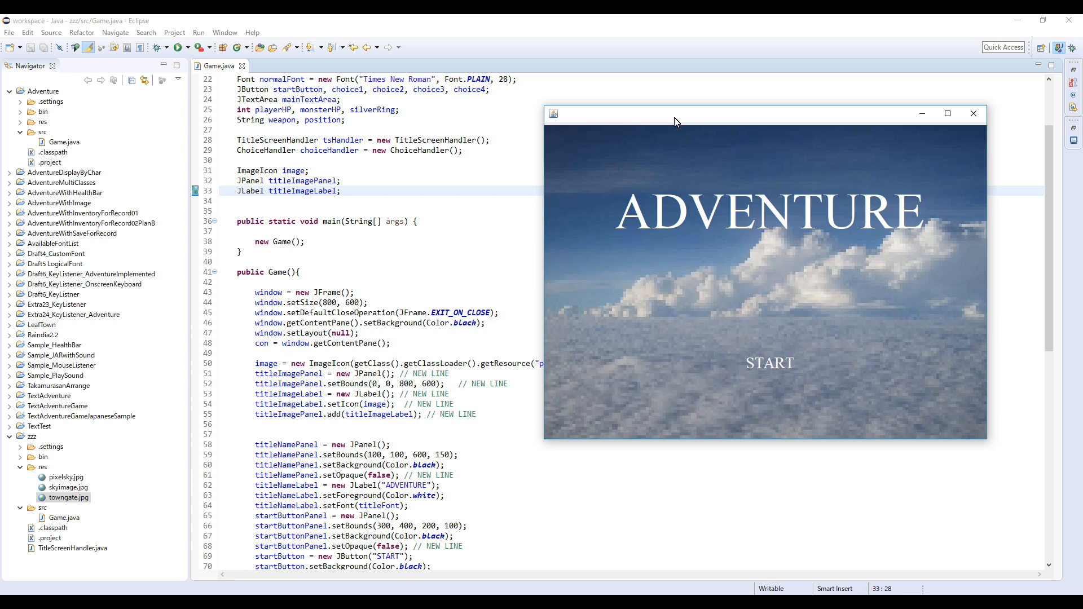
mouse_move(775, 121)
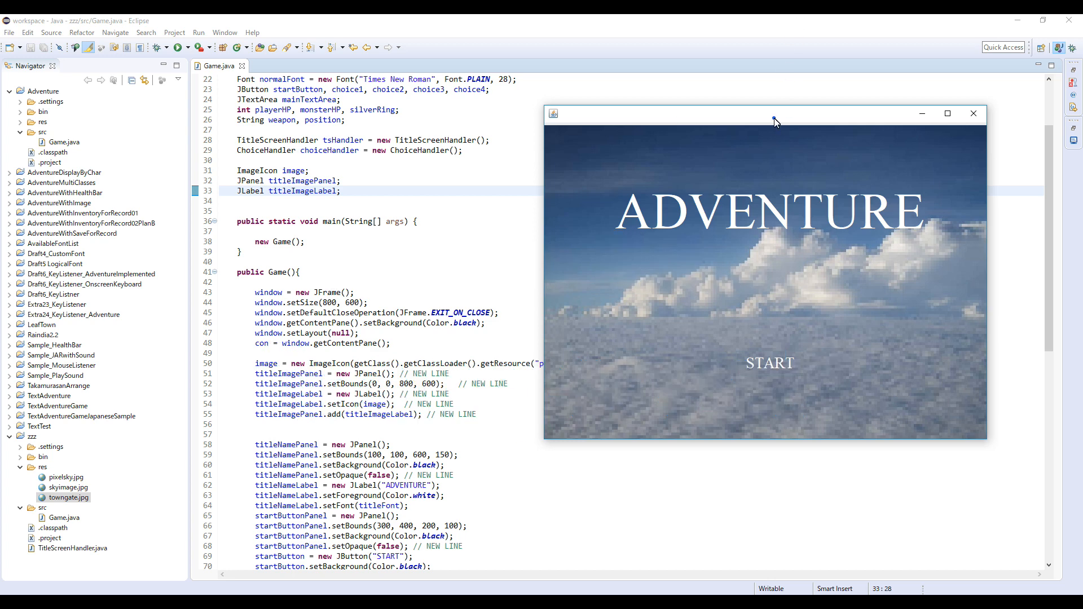
Step: Move the running black ADVENTURE title screen window aside to see the code
drag(775, 122, 666, 131)
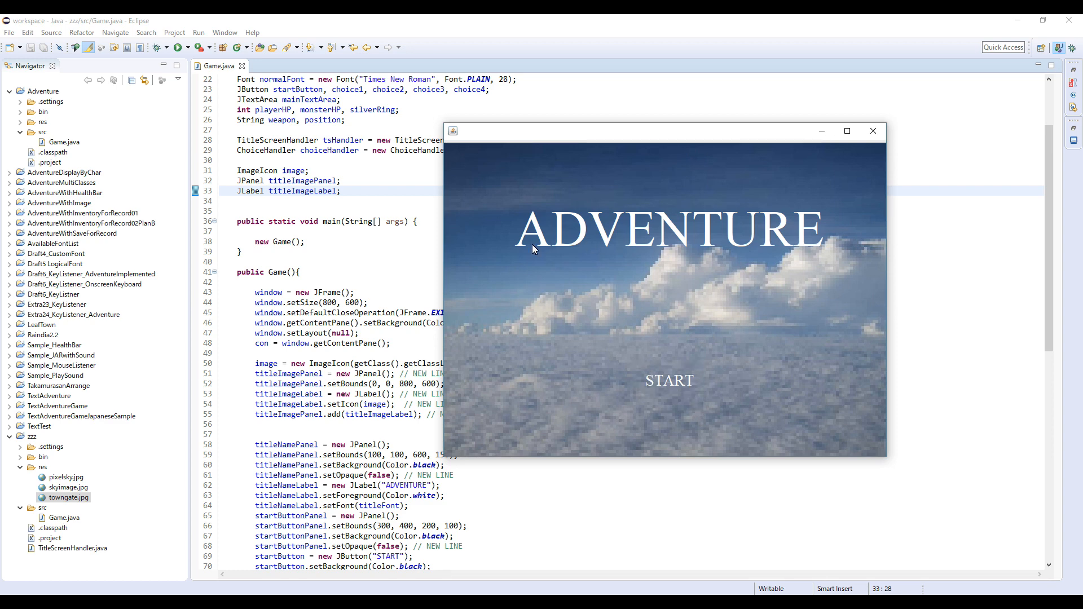
mouse_move(514, 195)
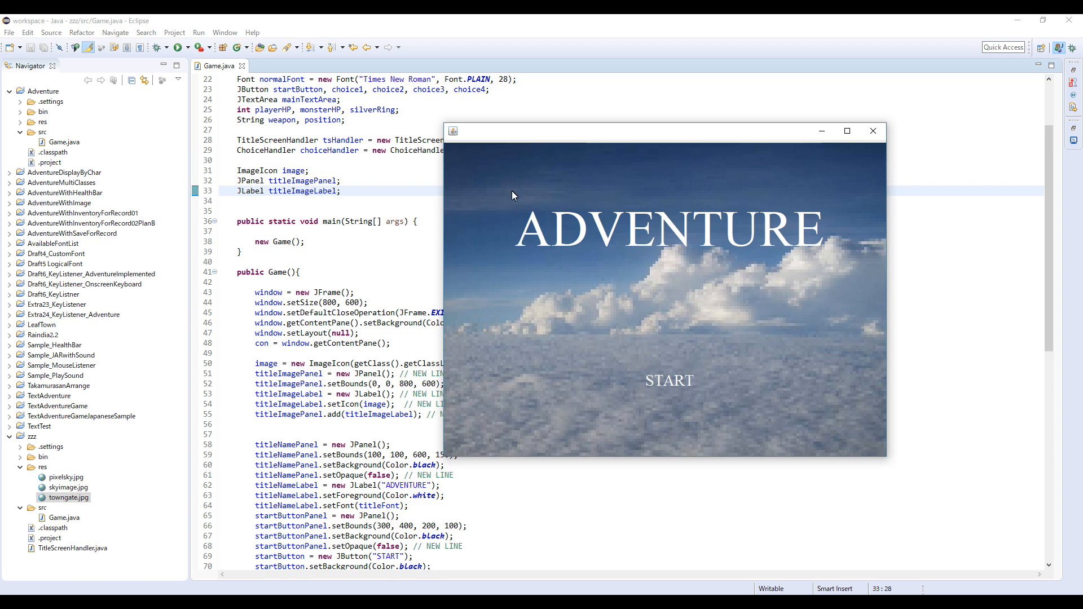
mouse_move(799, 202)
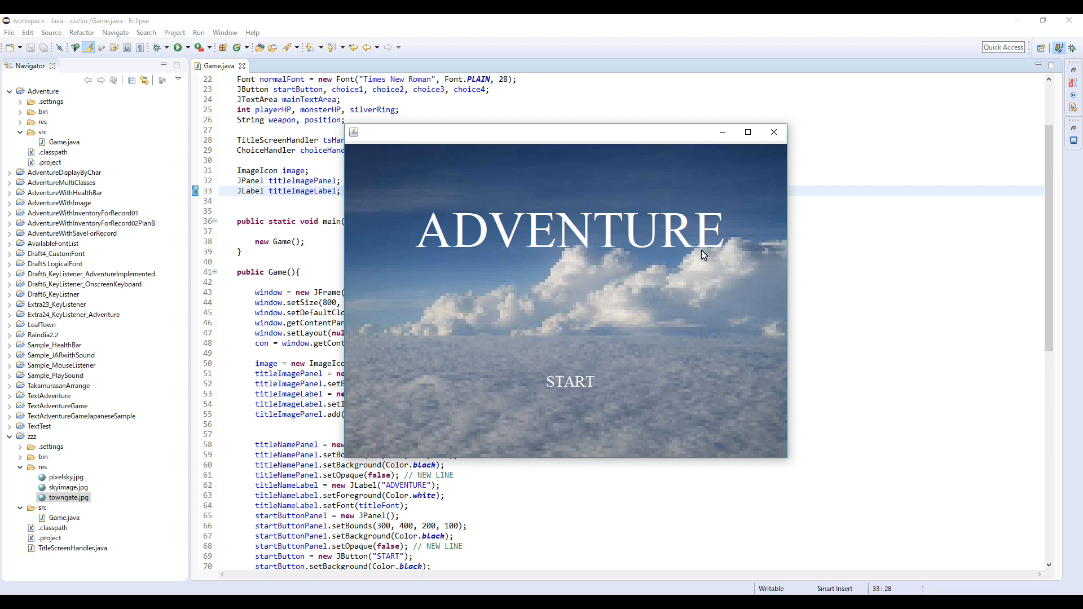
mouse_move(561, 280)
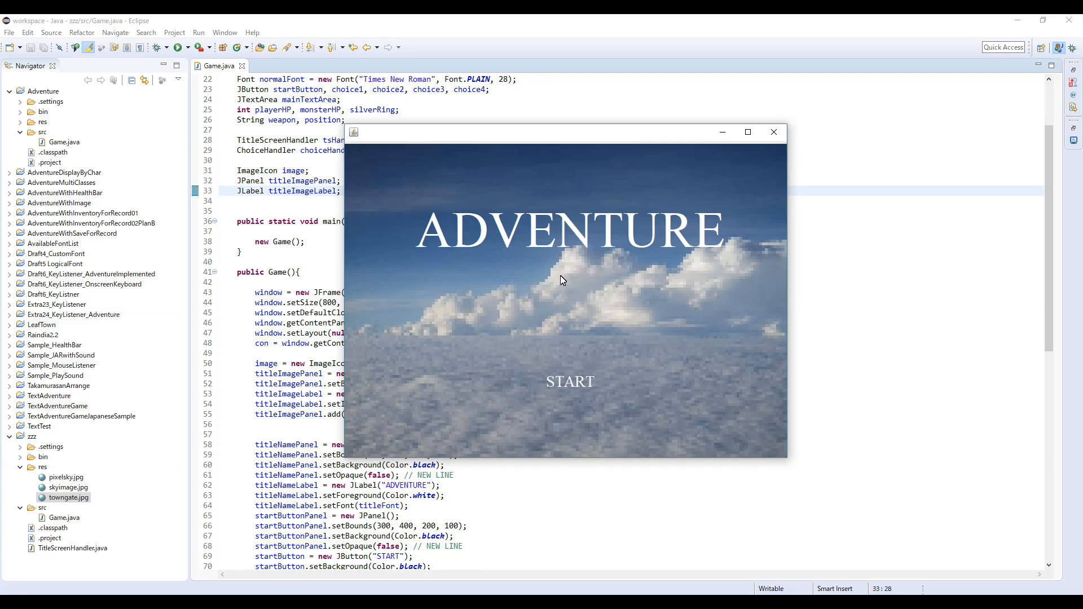
mouse_move(558, 282)
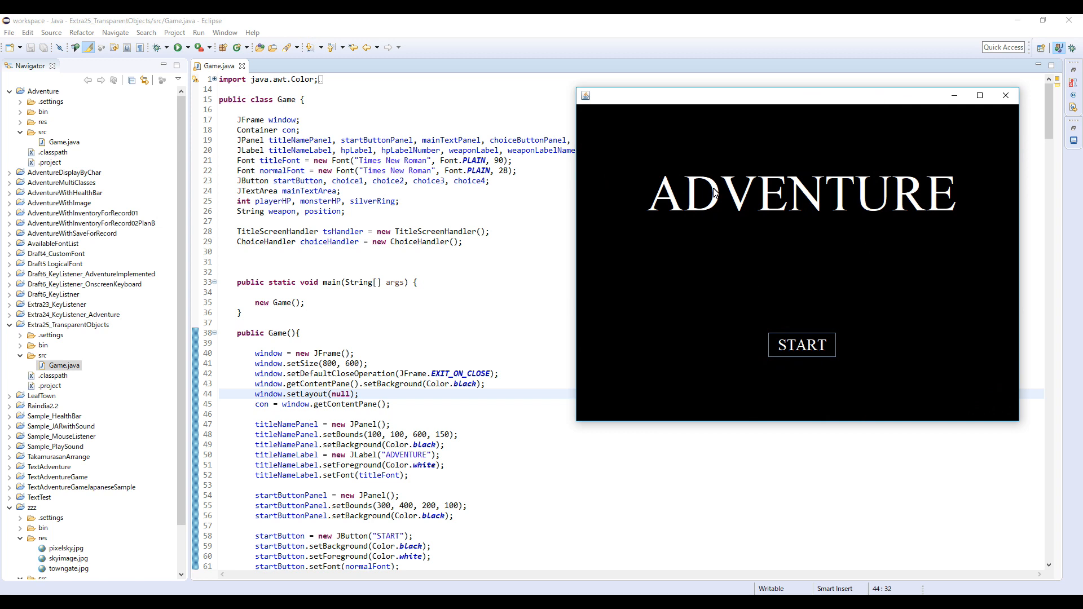
mouse_move(860, 307)
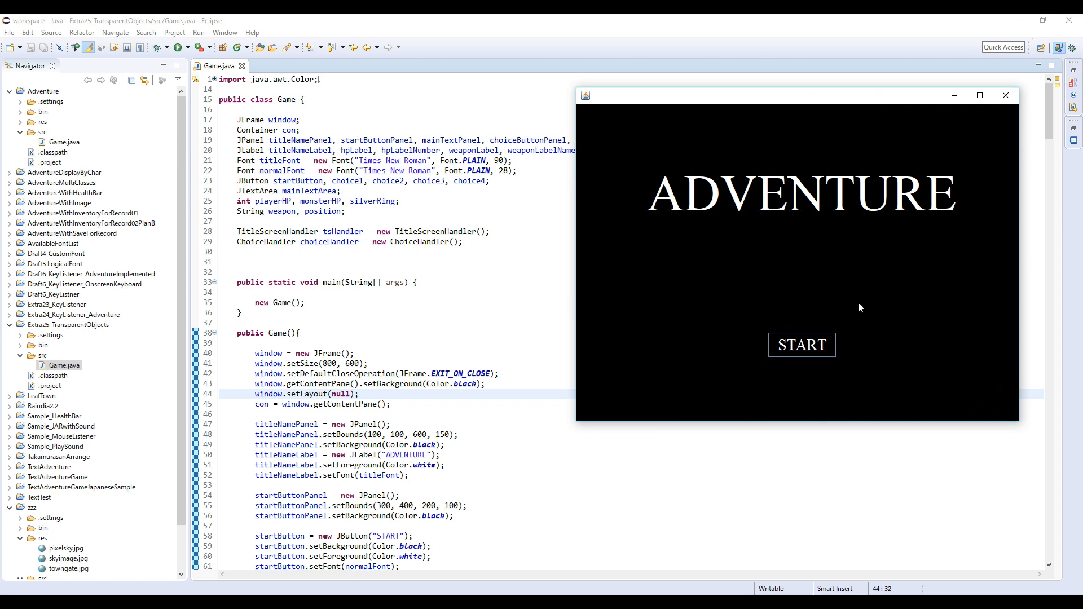
mouse_move(736, 177)
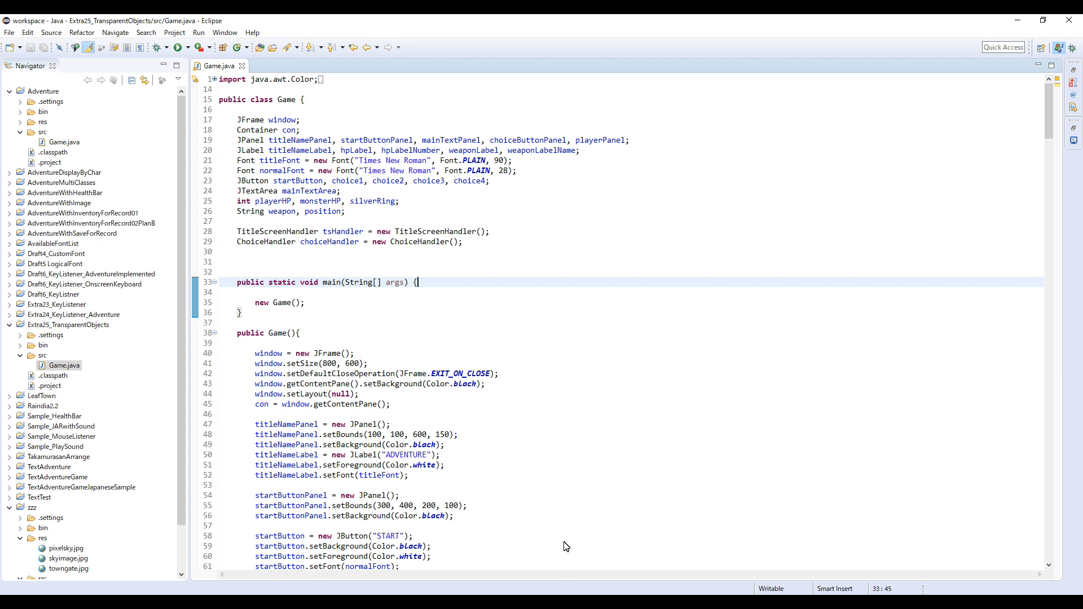
mouse_move(365, 206)
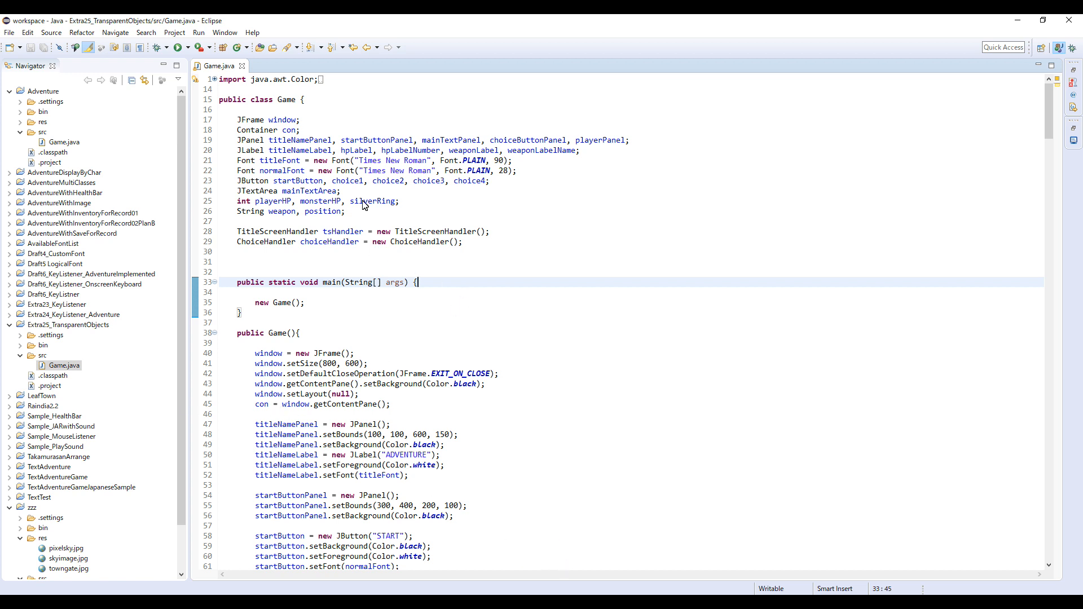
mouse_move(420, 273)
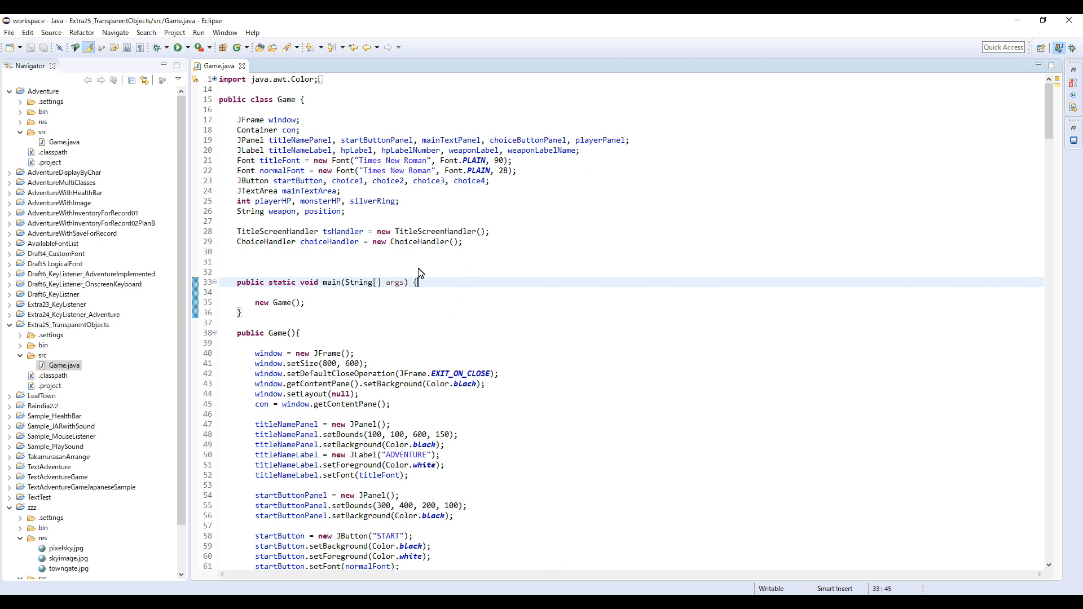
Step: Declare fields ImageIcon titleImage, JPanel titleImagePanel and JLabel titleImageLabel in Game
text(J)
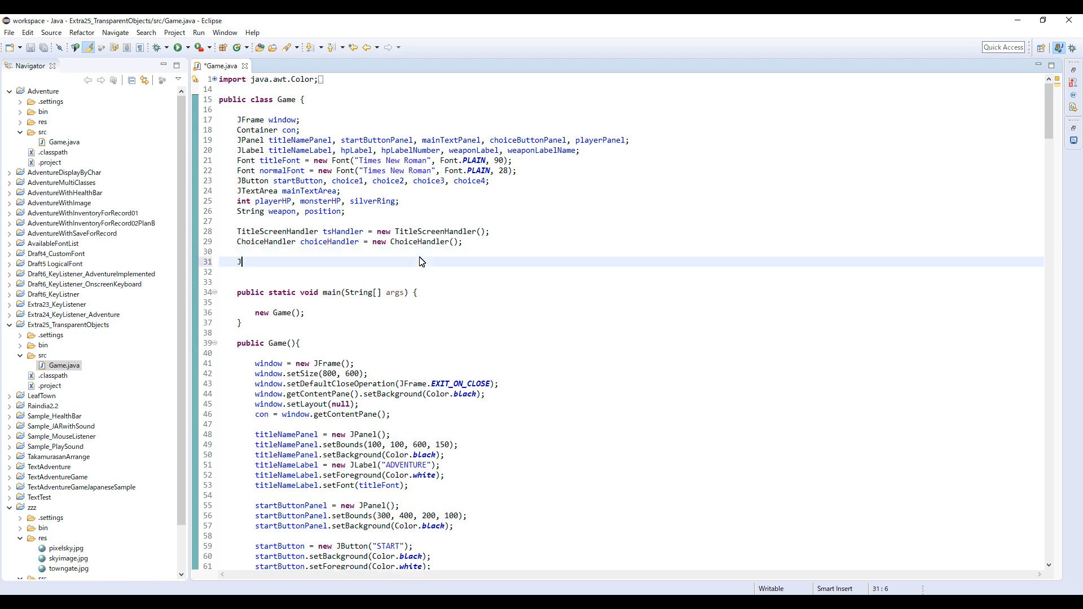
text(Panel)
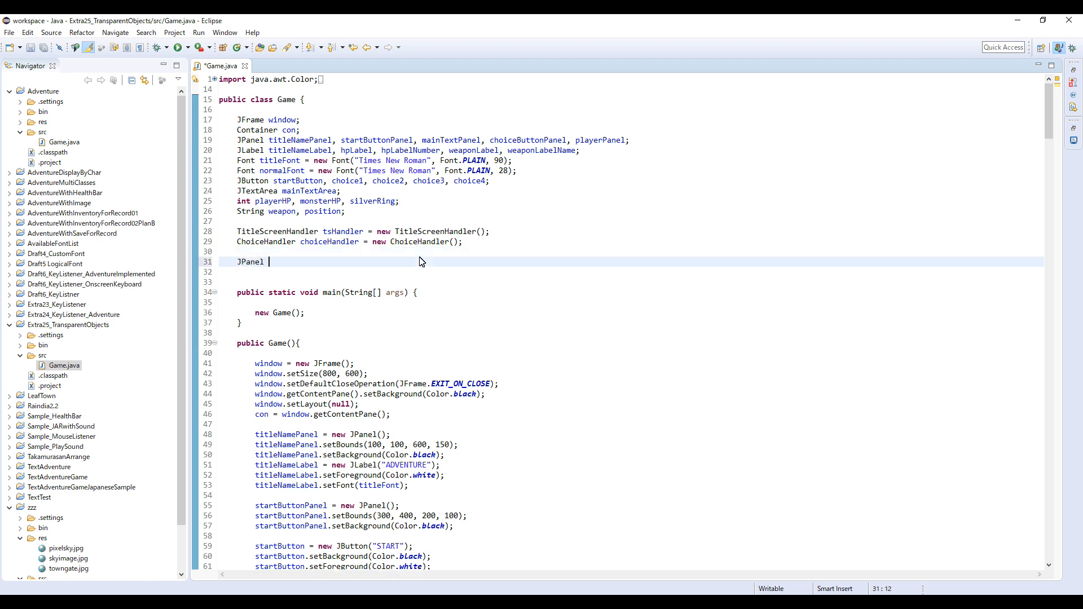
text(titleIma)
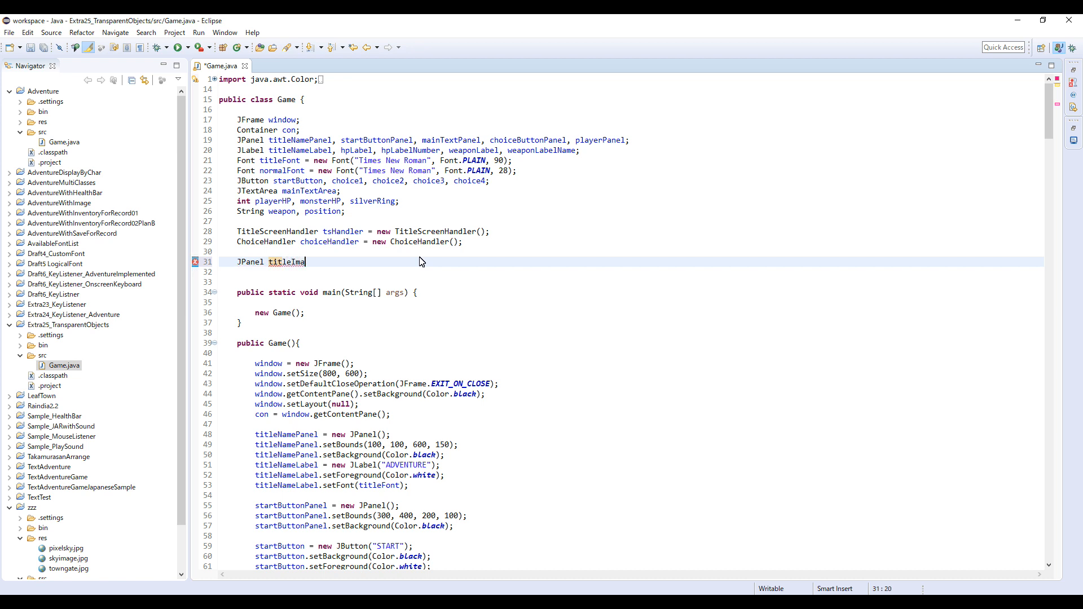
text(gePanel/)
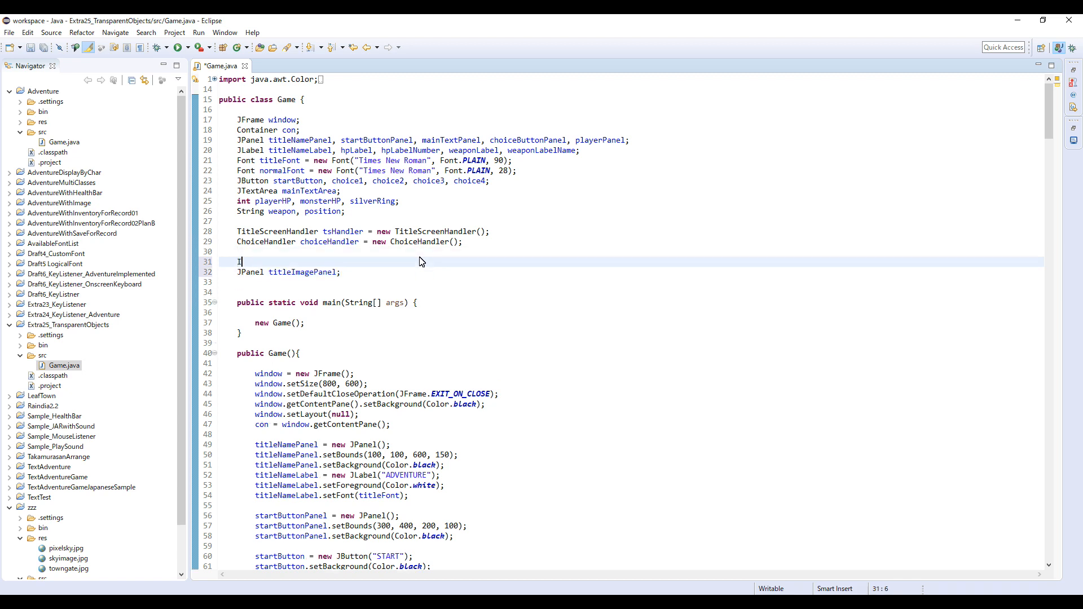
text(mageIcon)
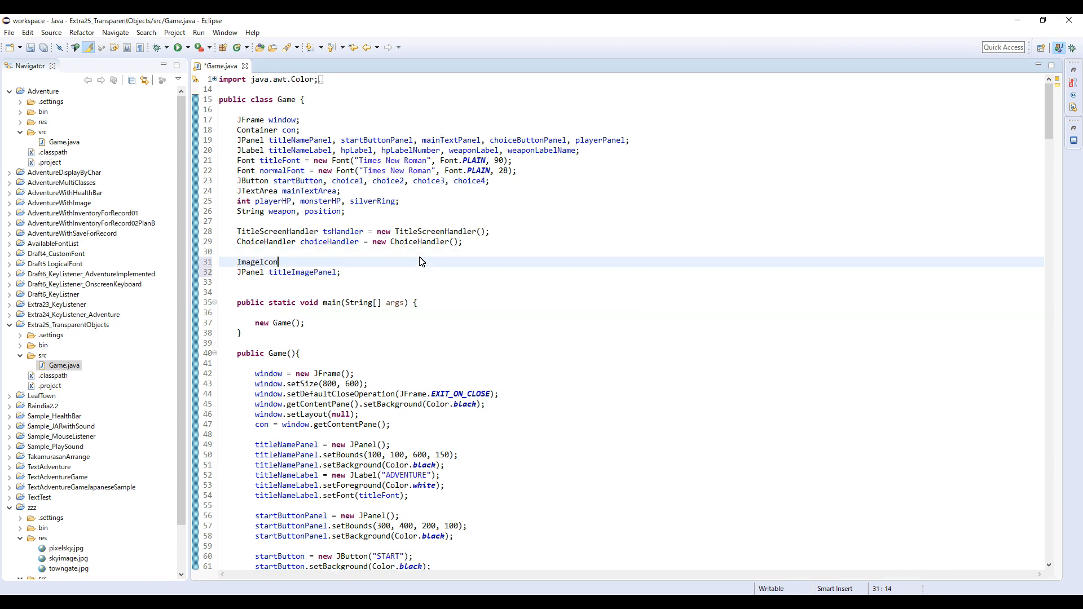
text(title)
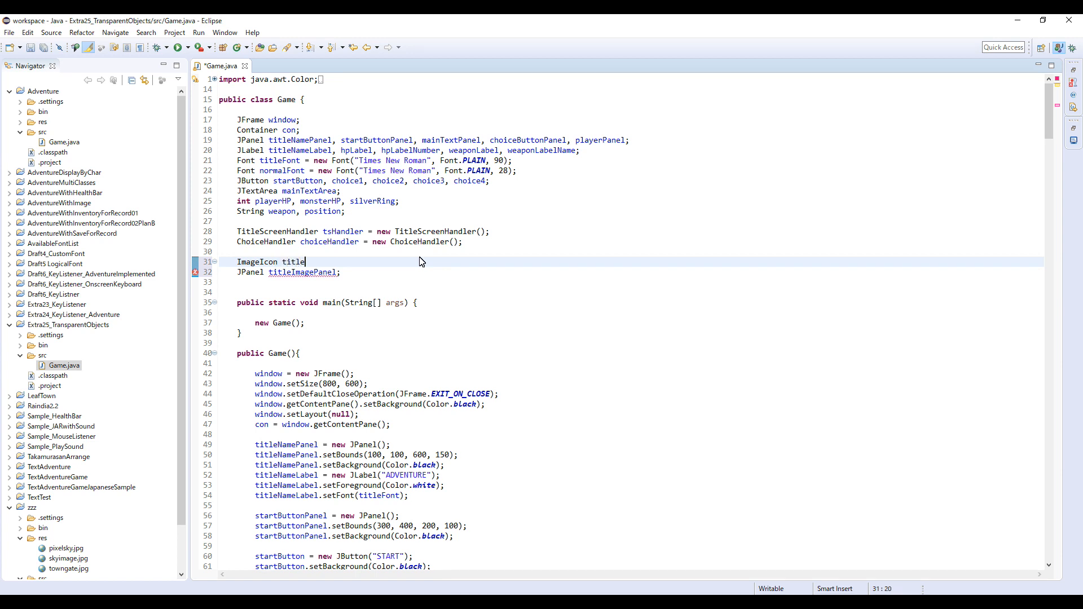
text(Image;)
click(631, 281)
text(JLab)
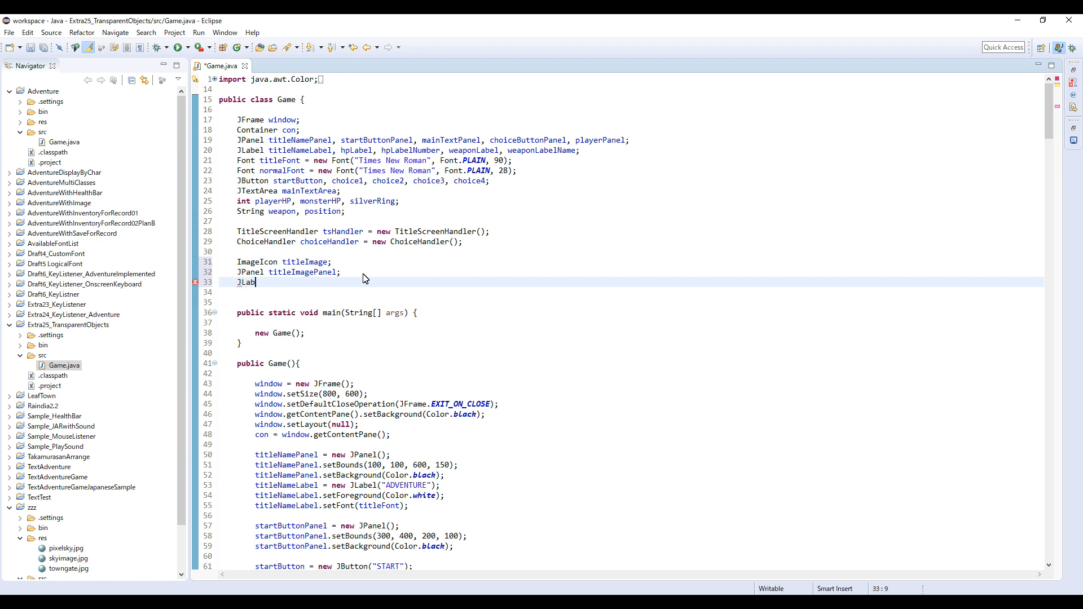
text(el titleImag)
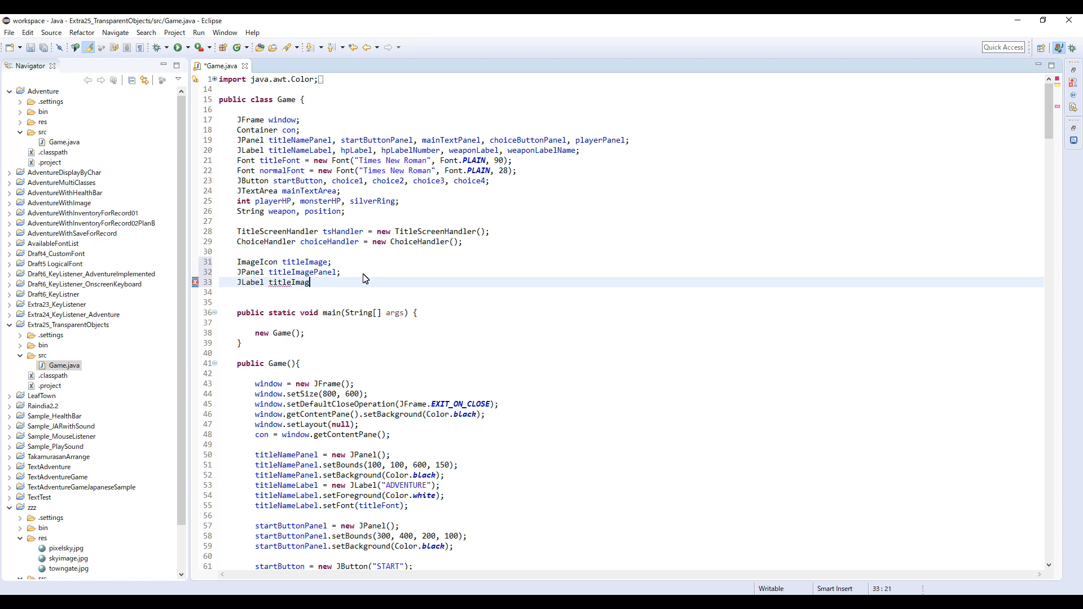
text(eLabel;)
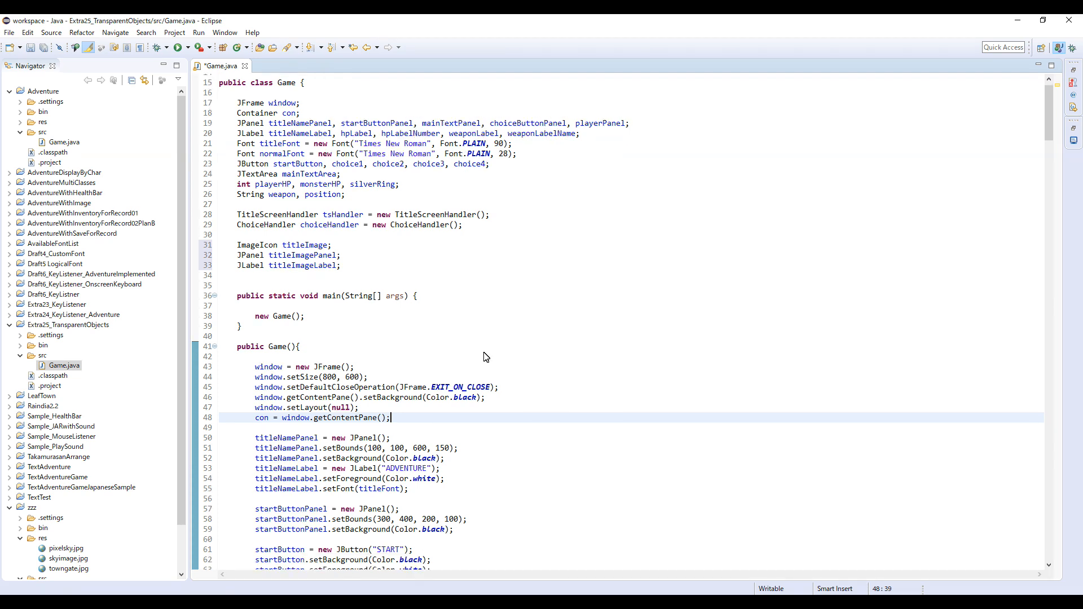
Step: Leave blank lines after con = window.getContentPane(); and select the Extra25_TransparentObjects project
scroll(down, 3)
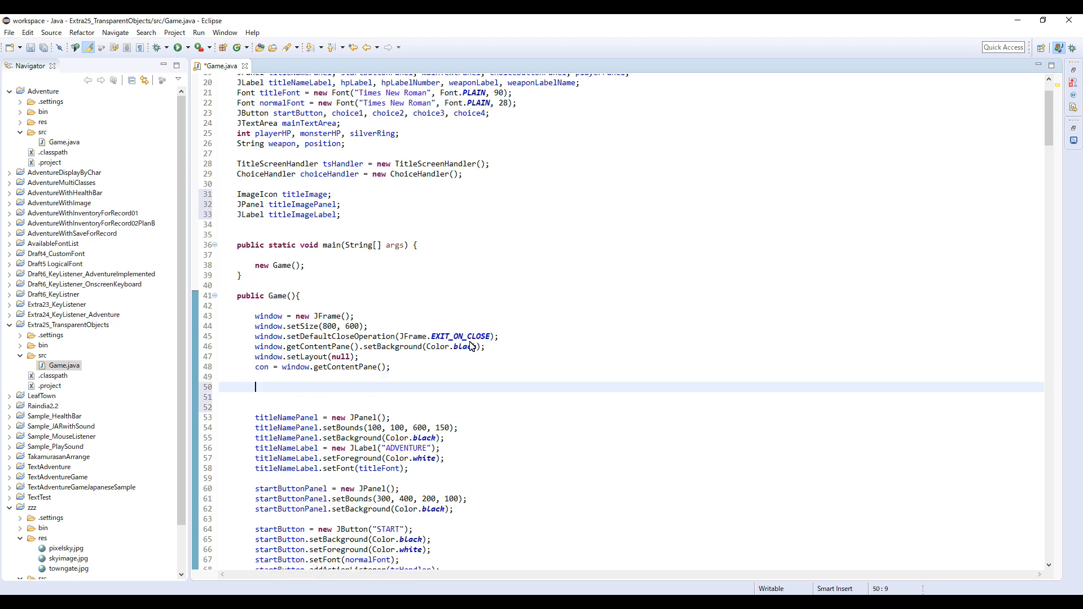
mouse_move(377, 361)
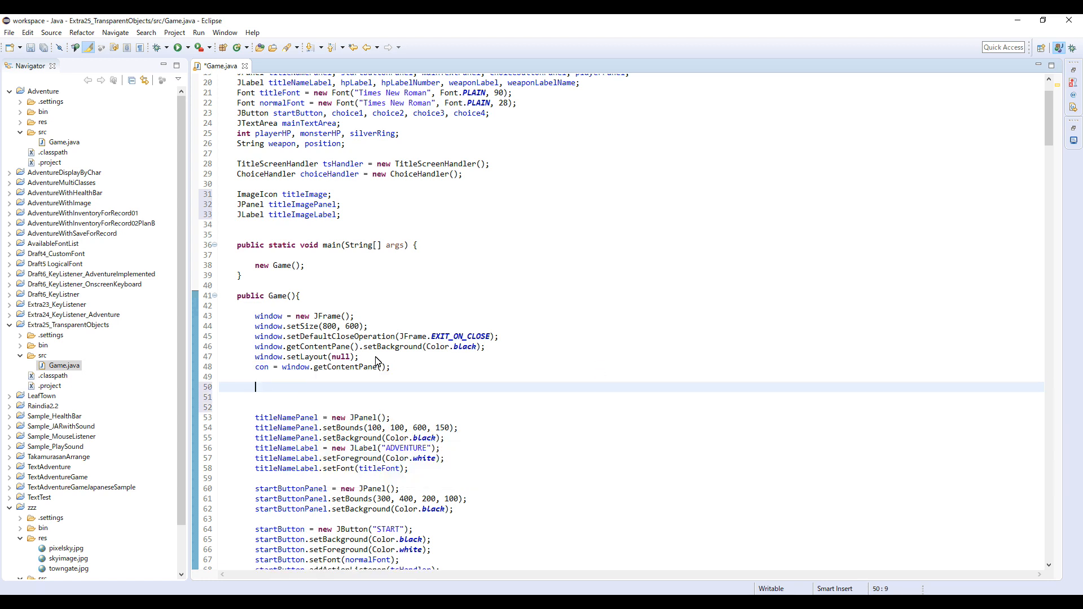
click(69, 325)
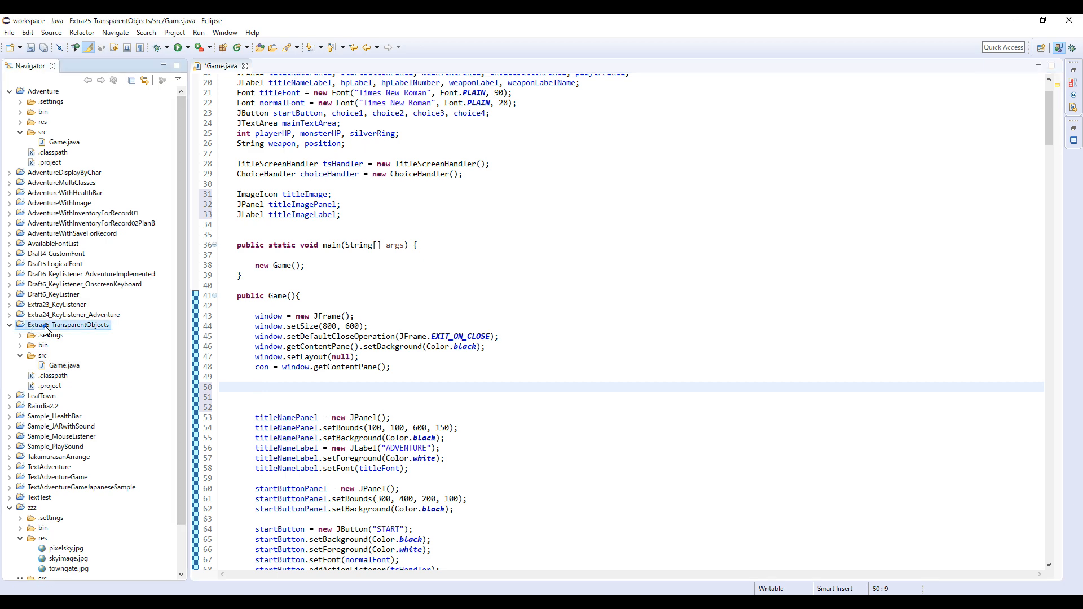
Step: Create a new res source folder through the project's Java Build Path properties
right_click(68, 325)
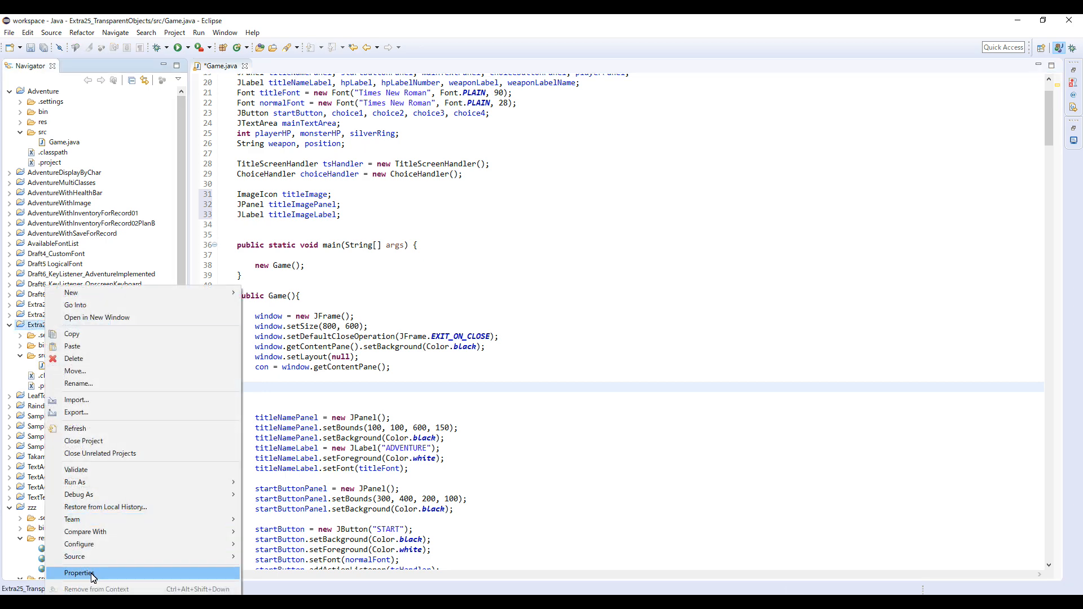
click(79, 573)
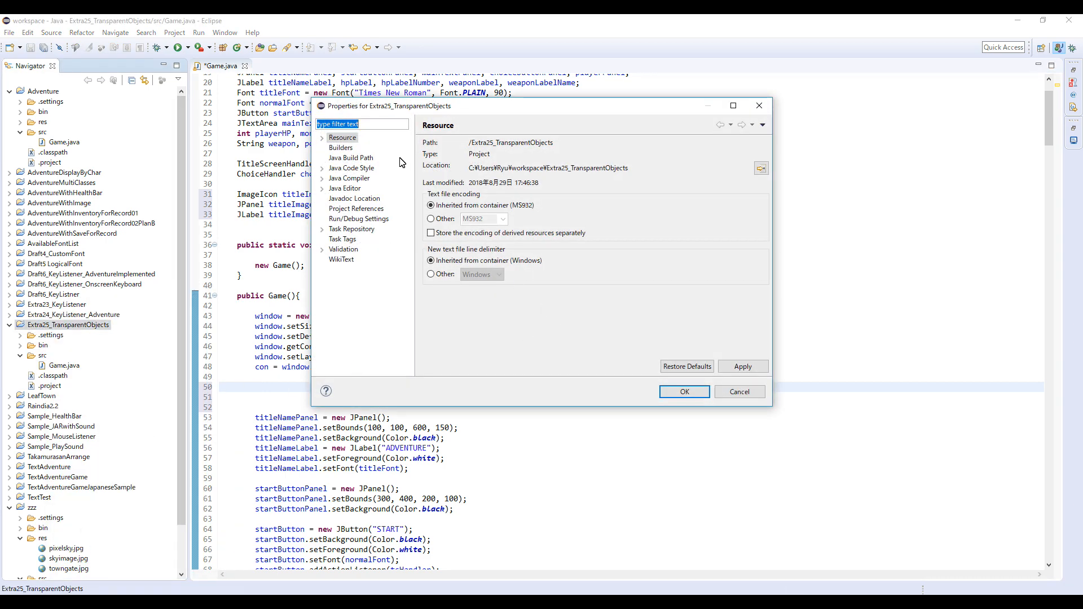
click(351, 158)
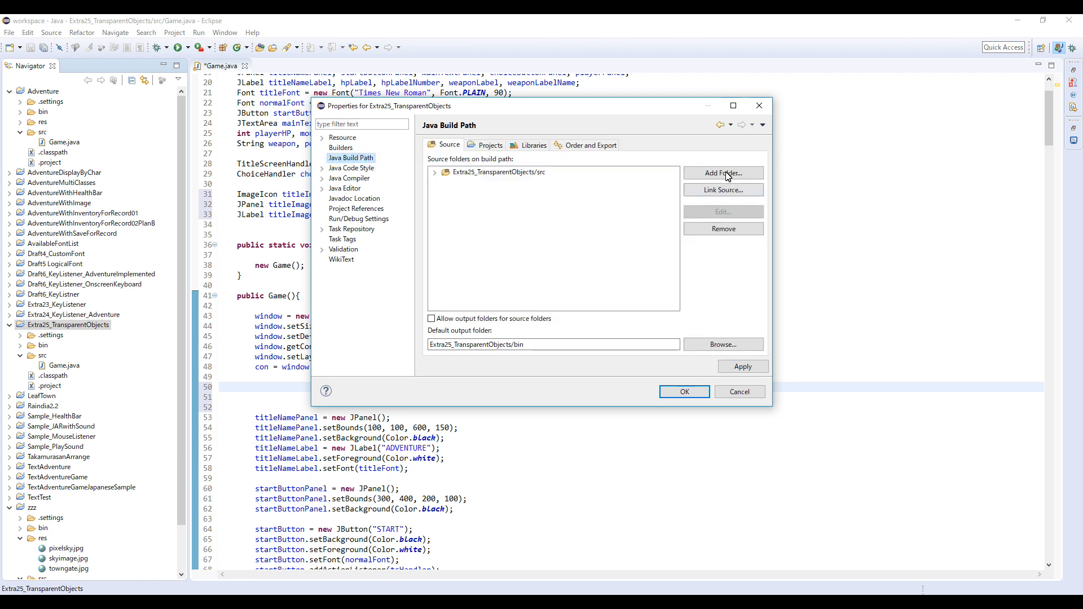
click(722, 173)
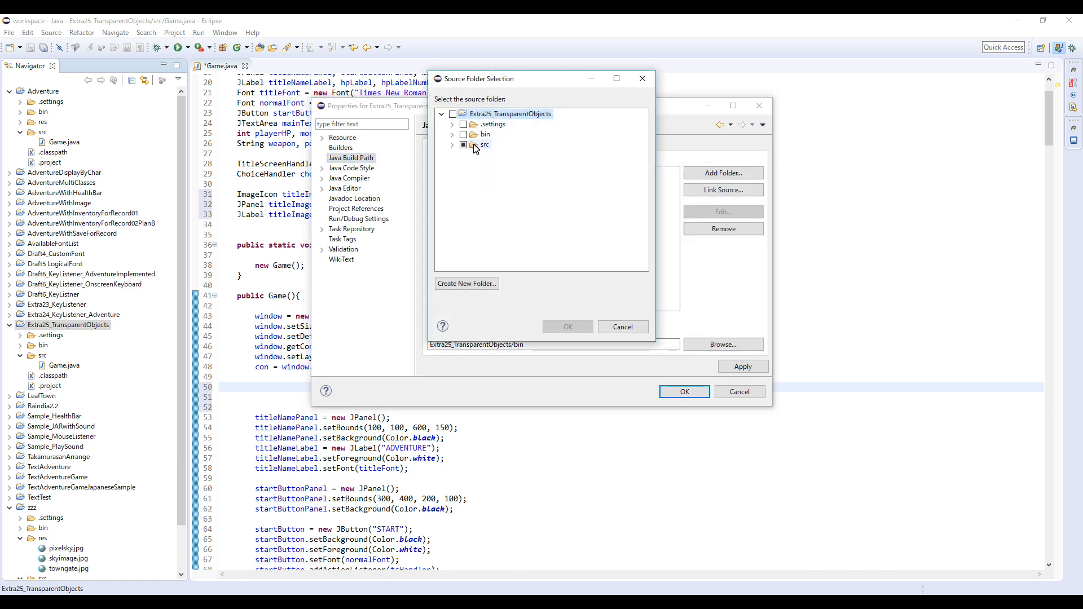
click(466, 283)
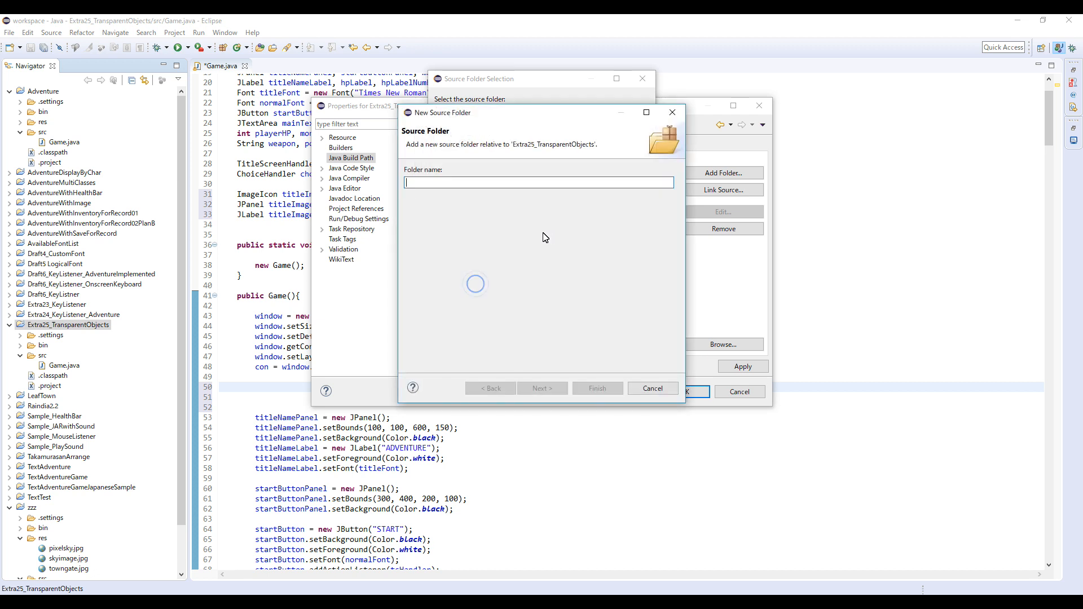
text(res)
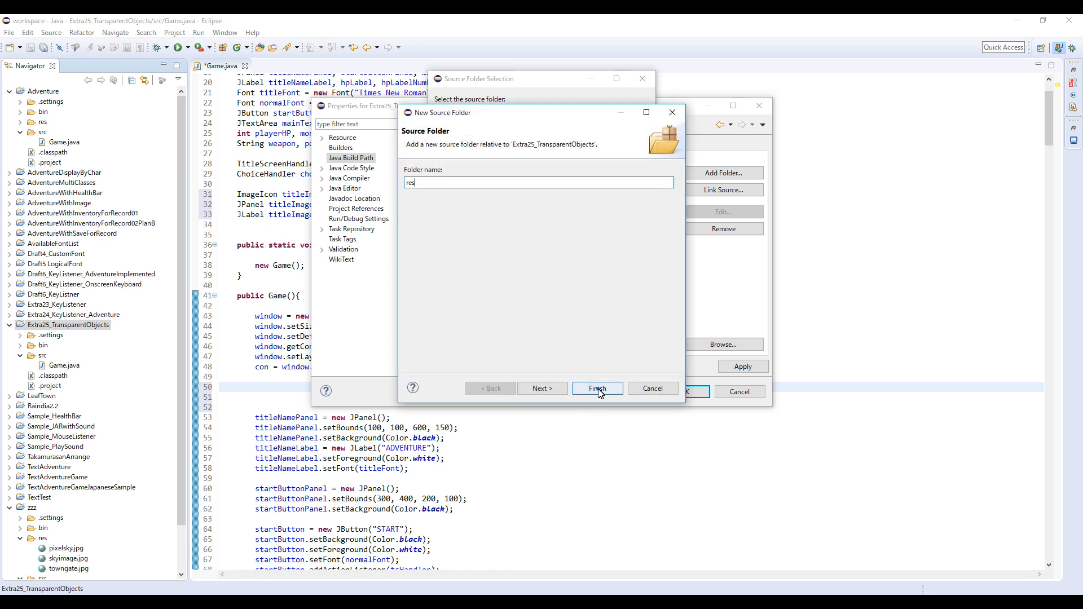
click(595, 387)
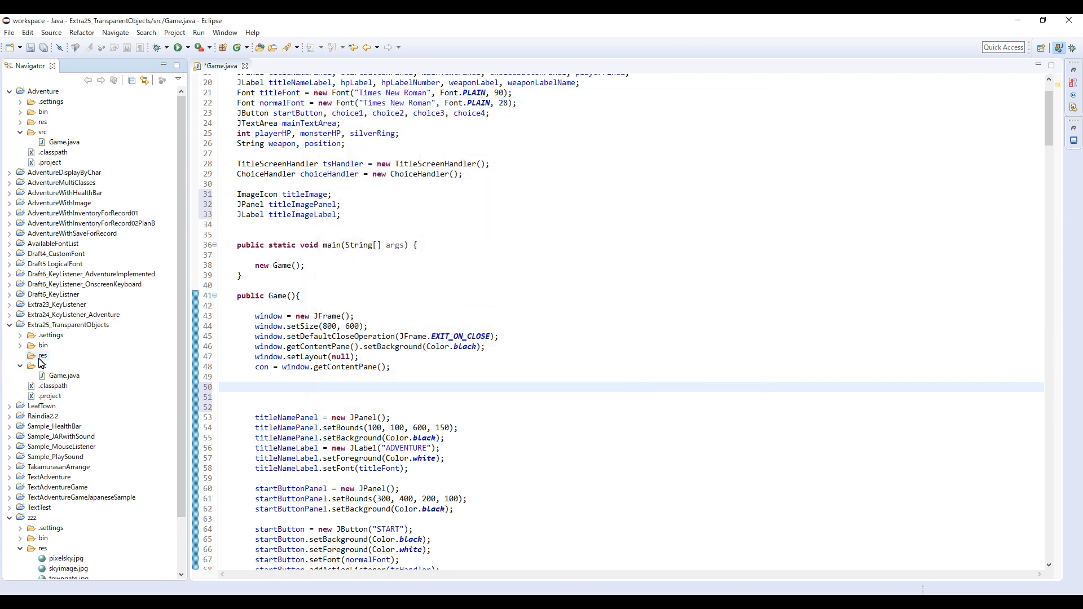
Step: Drop skyimage.jpg into the res folder and restore Eclipse to full screen
click(42, 356)
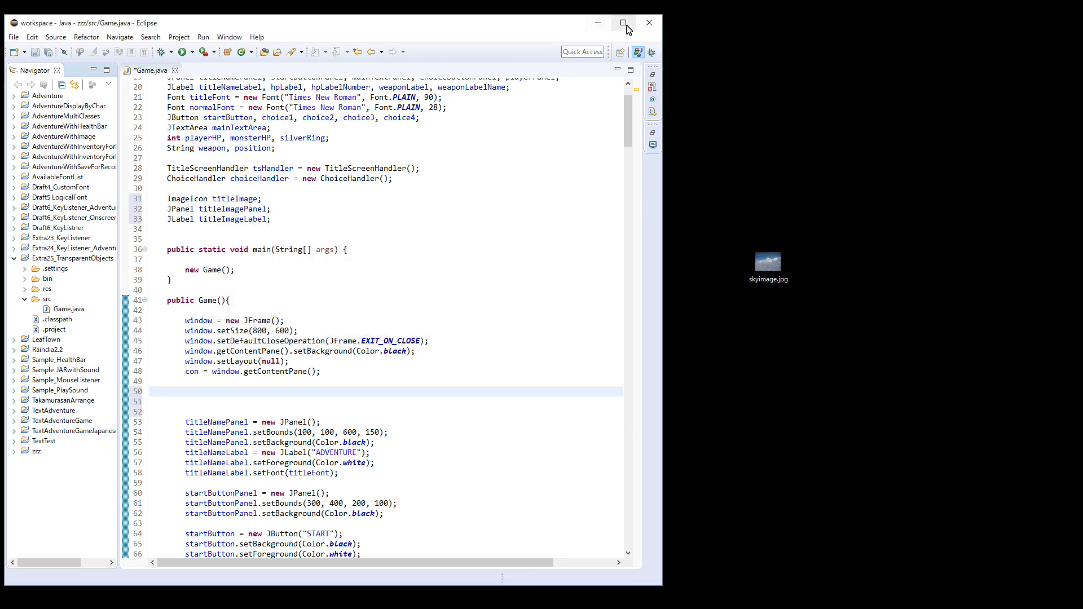
click(624, 23)
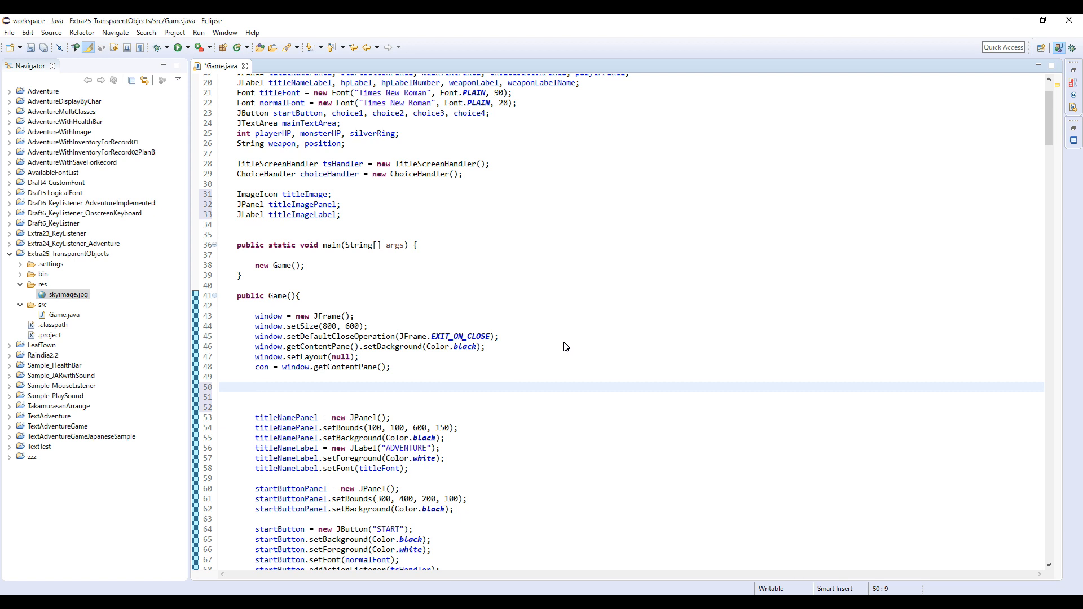
Step: Assign titleImage = new ImageIcon(getClass().getClassLoader().getResource("skyimage.jpg"))
text(i)
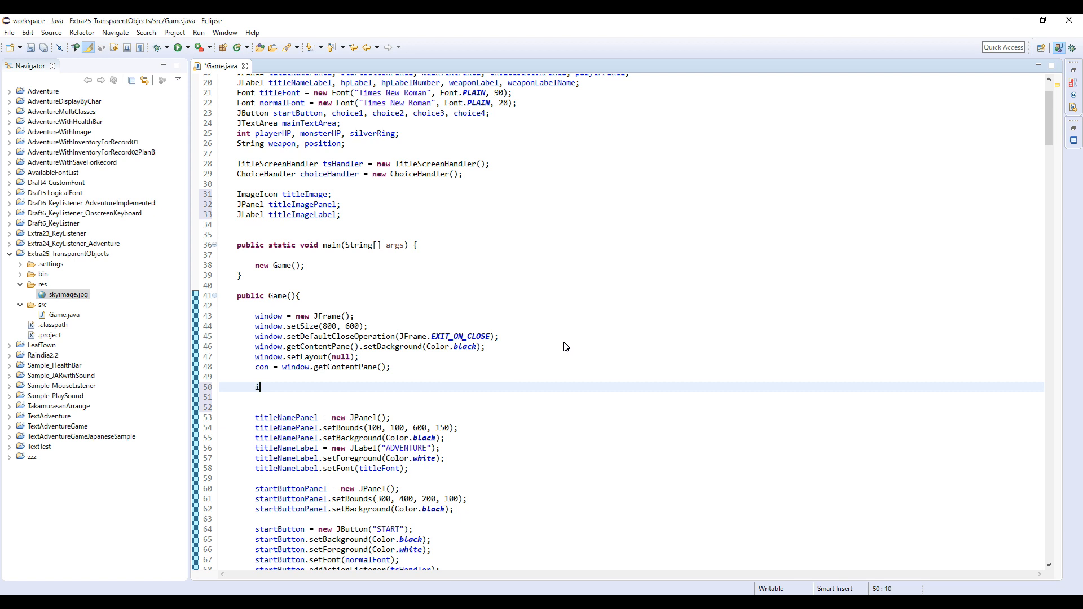
text(mage = new)
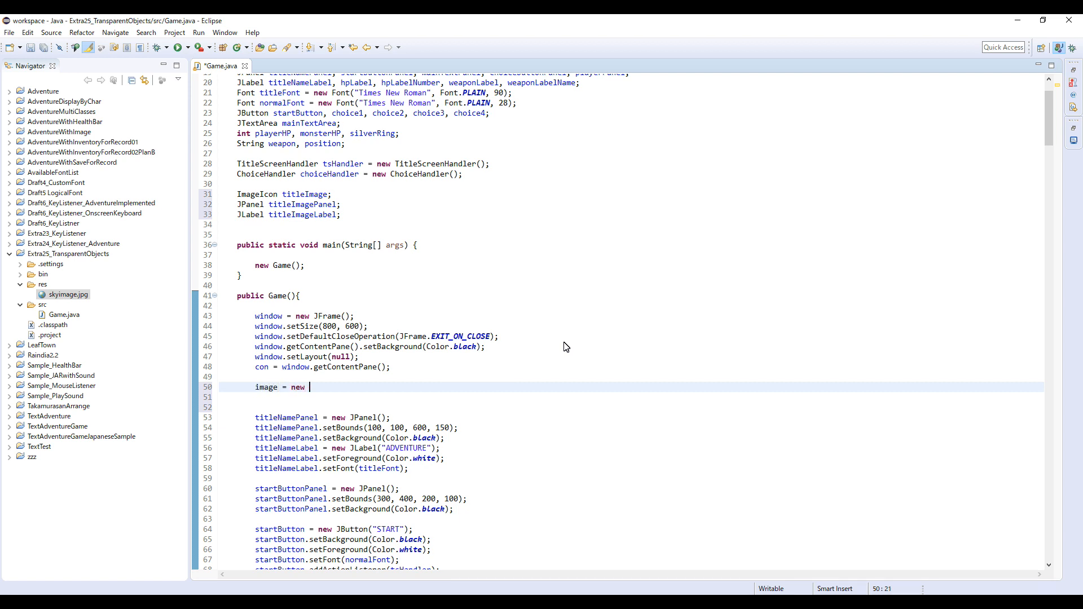
text(ImageIcon(getClass.)
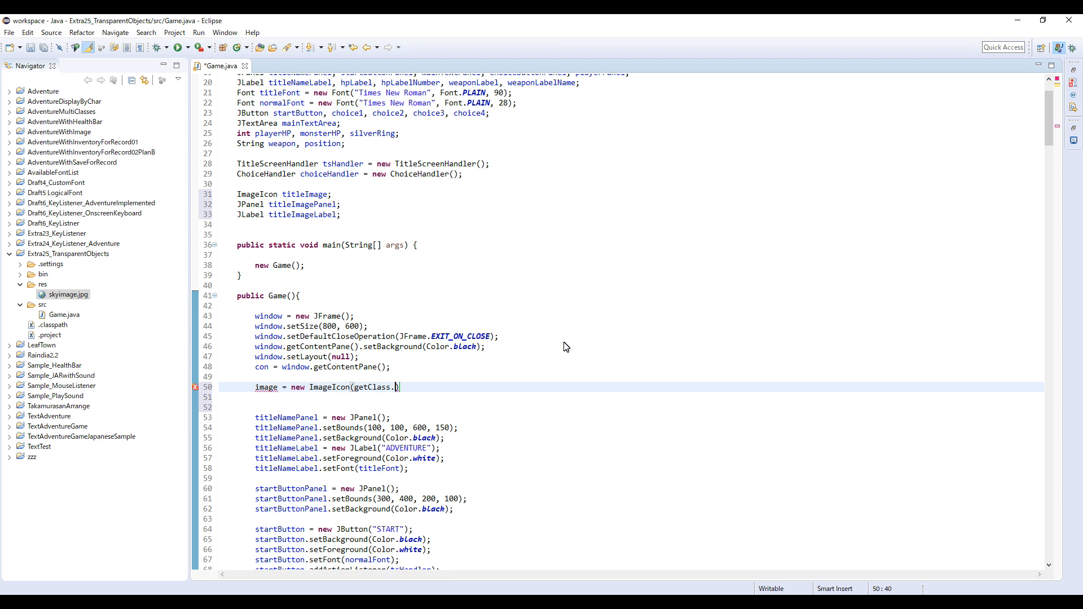
key(BackSpace)
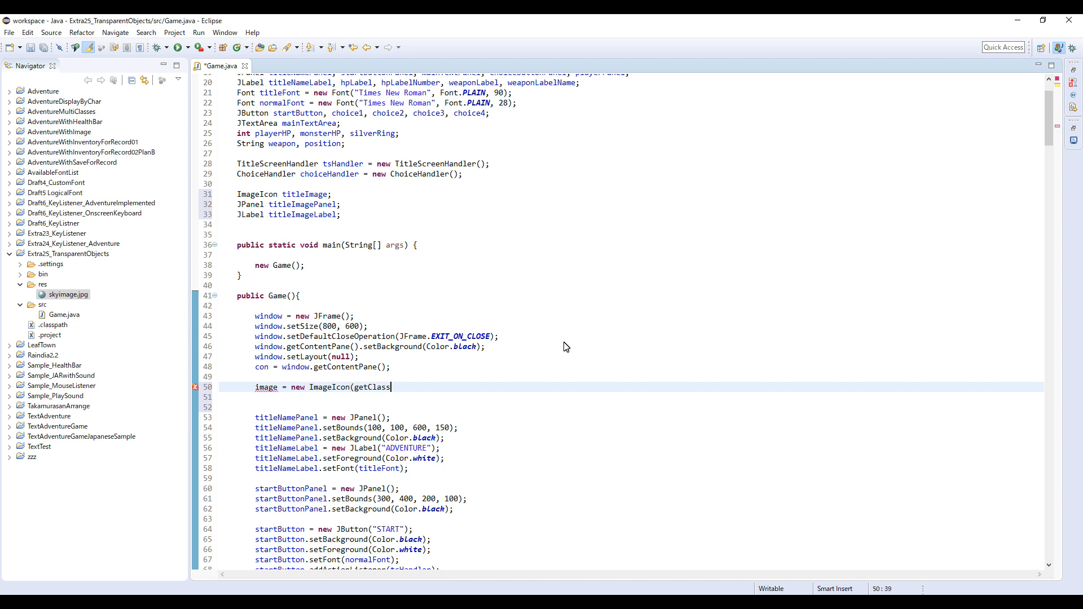
text(().)
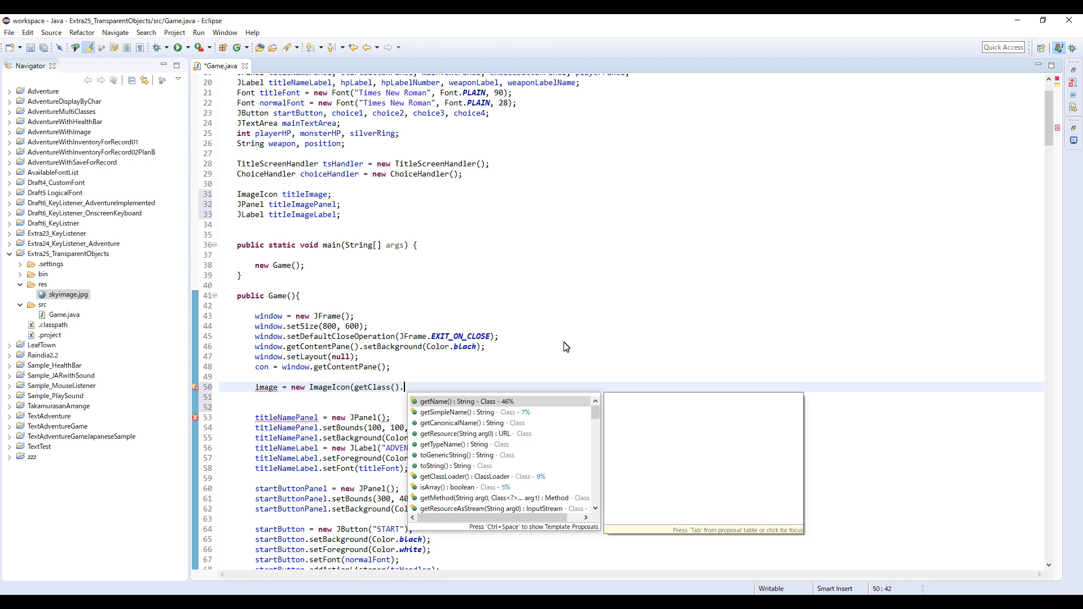
text(getClassLoader()
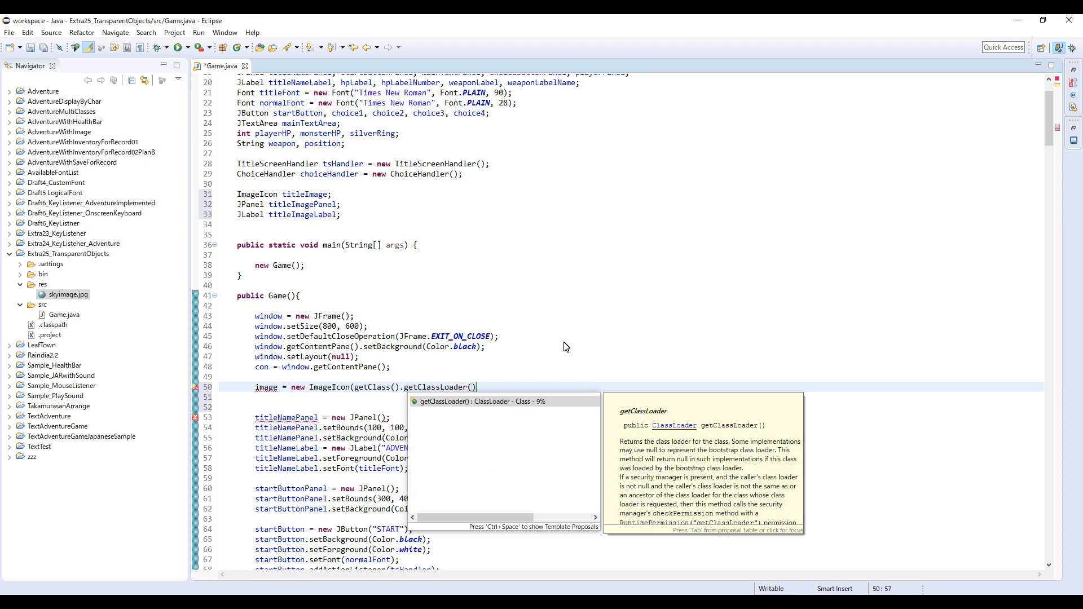
text(.getResour)
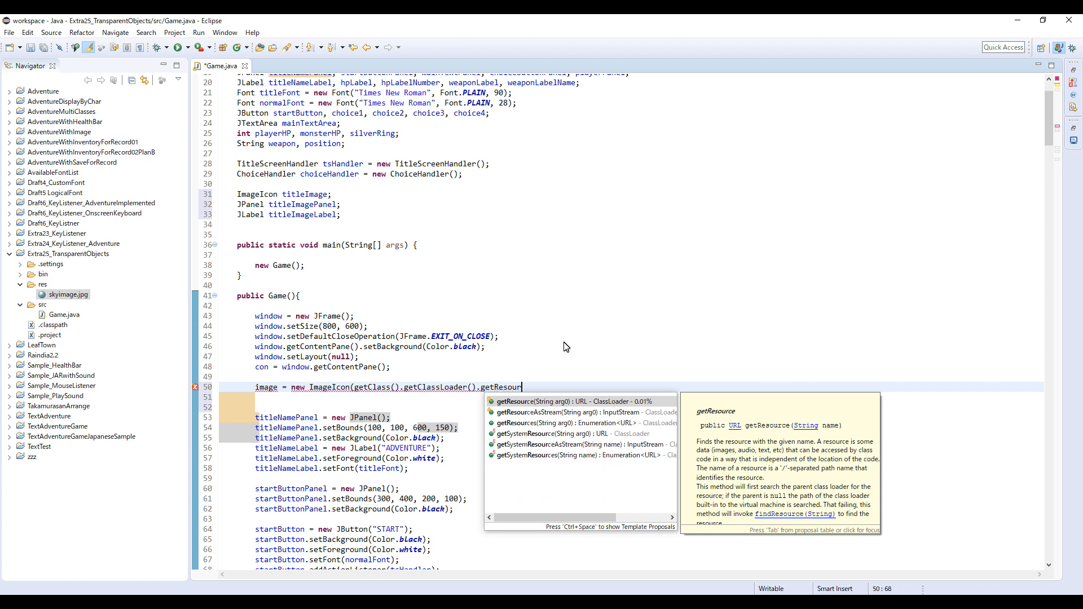
click(553, 401)
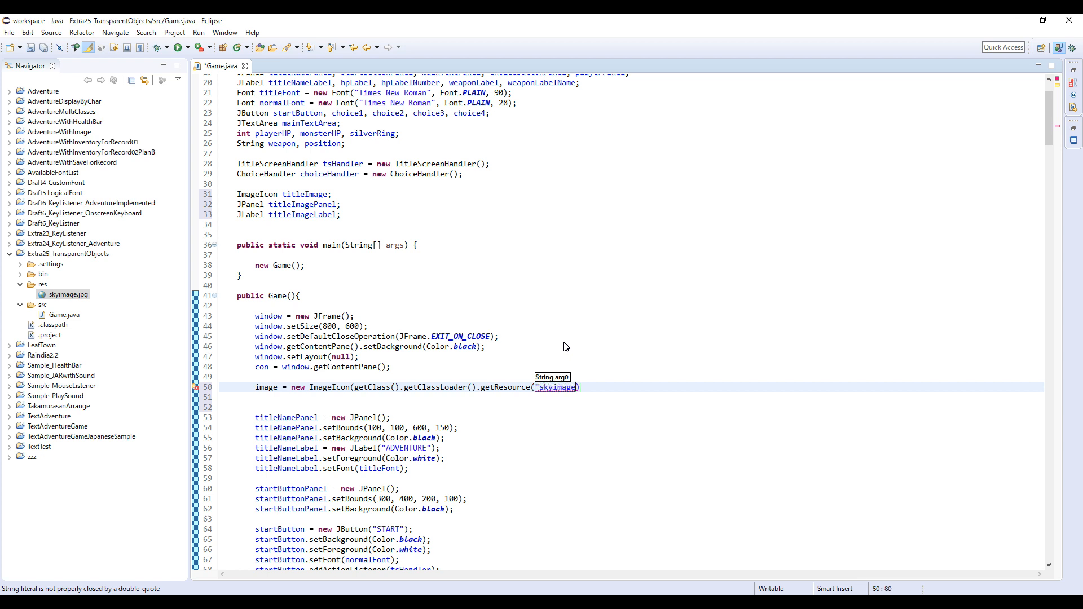
text(.jpg")
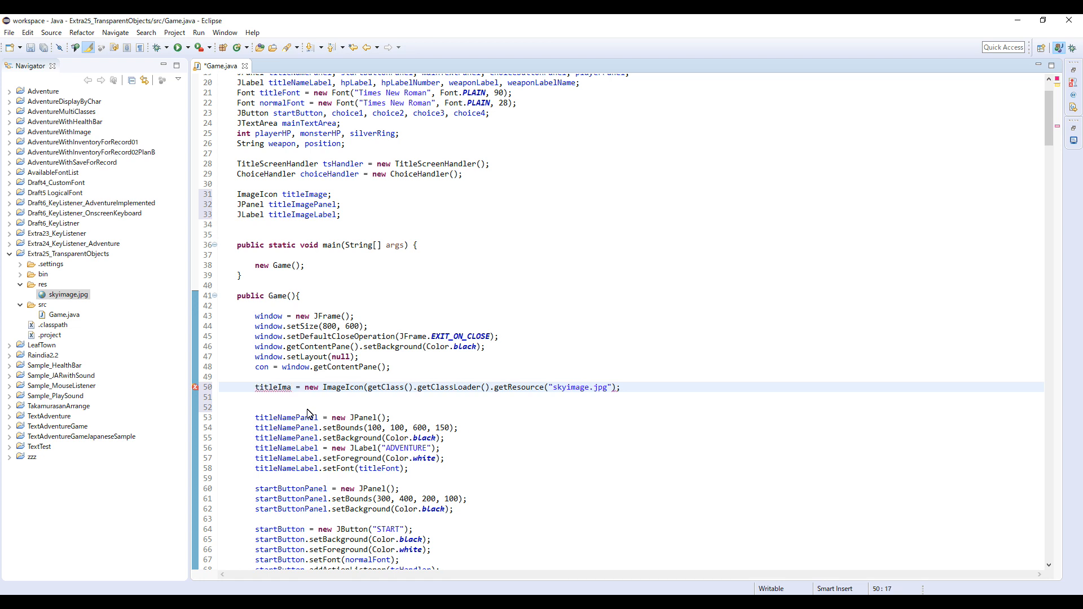
double_click(300, 194)
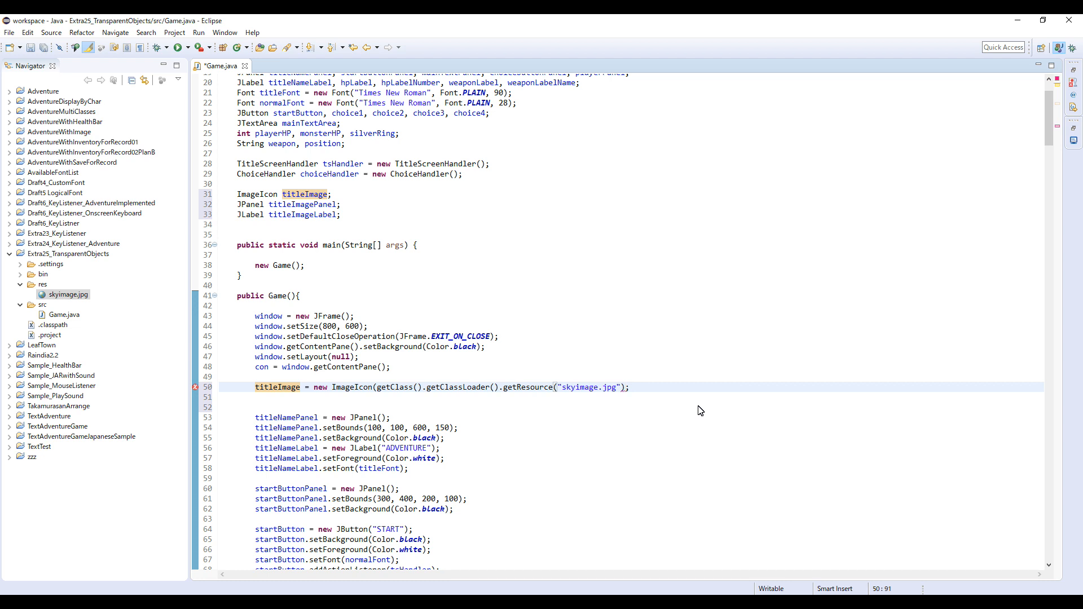
Step: Create titleImagePanel as a new JPanel and start its setBounds call
text())
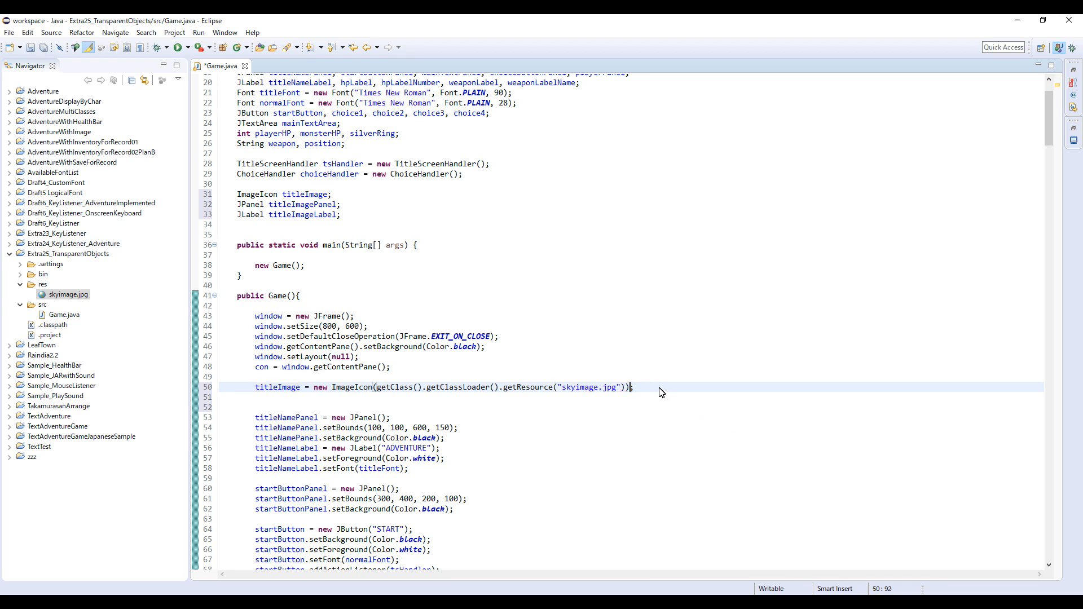
text(tit)
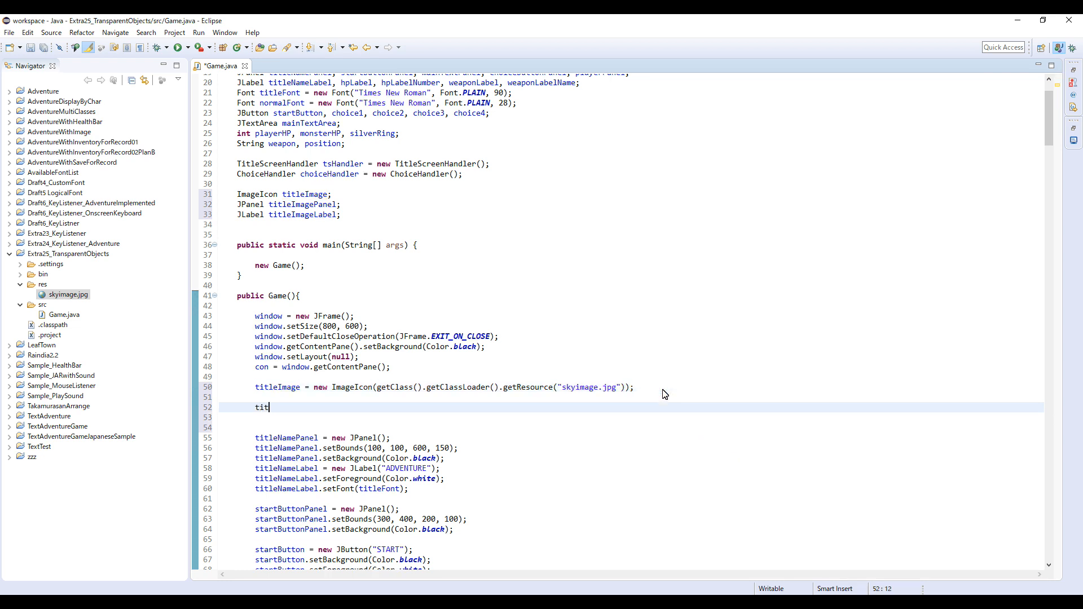
text(leIma)
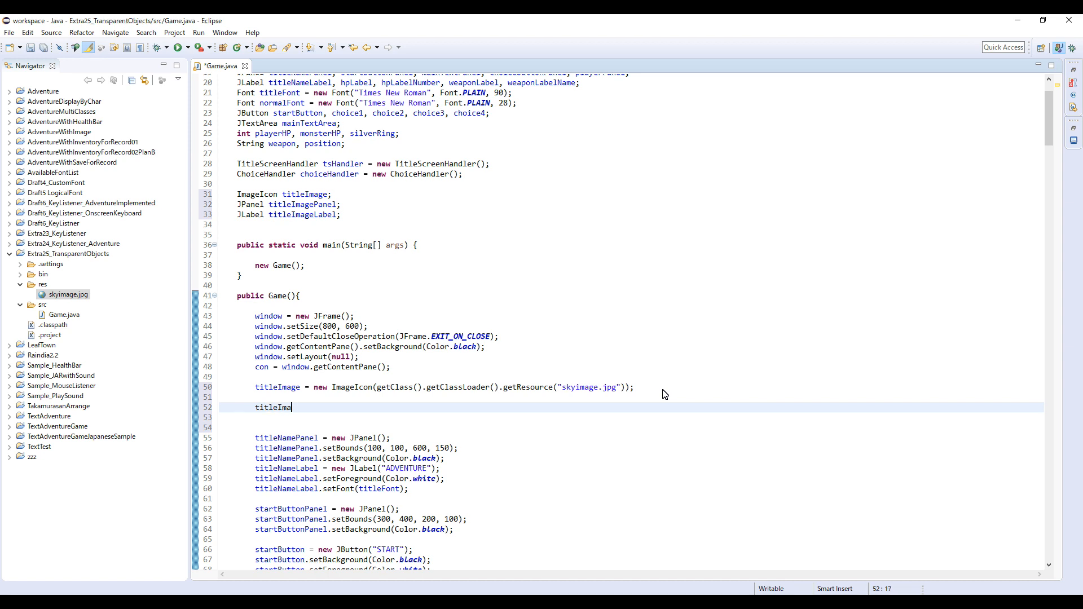
text(gePanel)
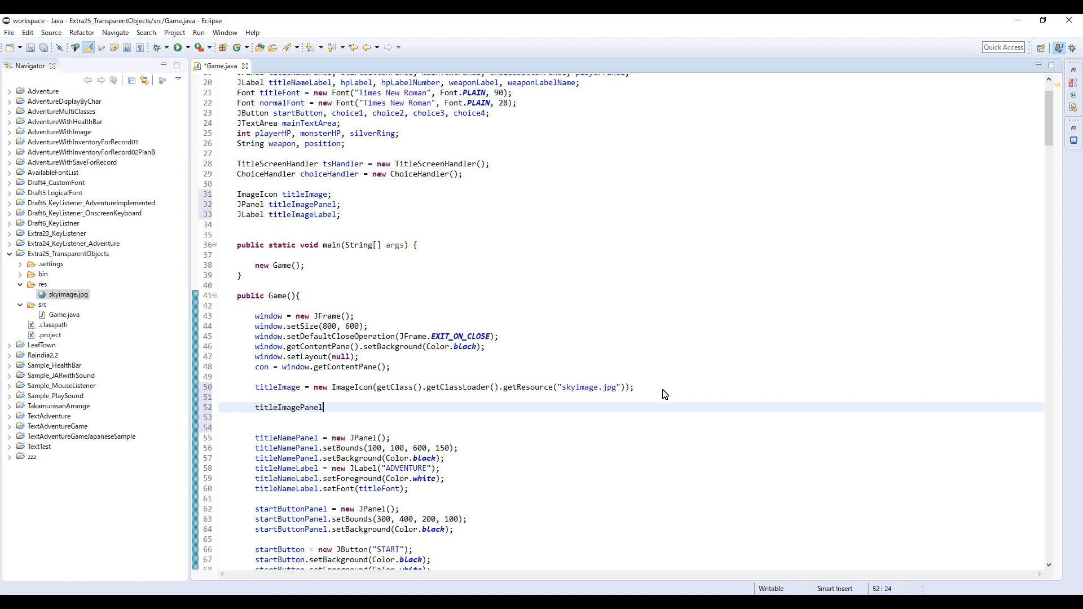
text(= new)
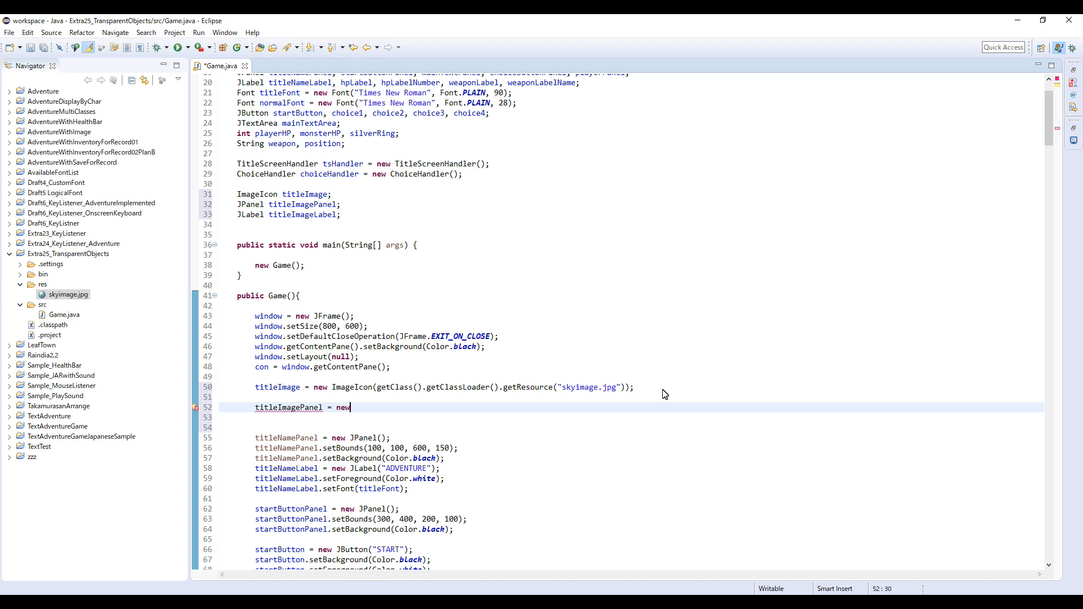
text(JPanel())
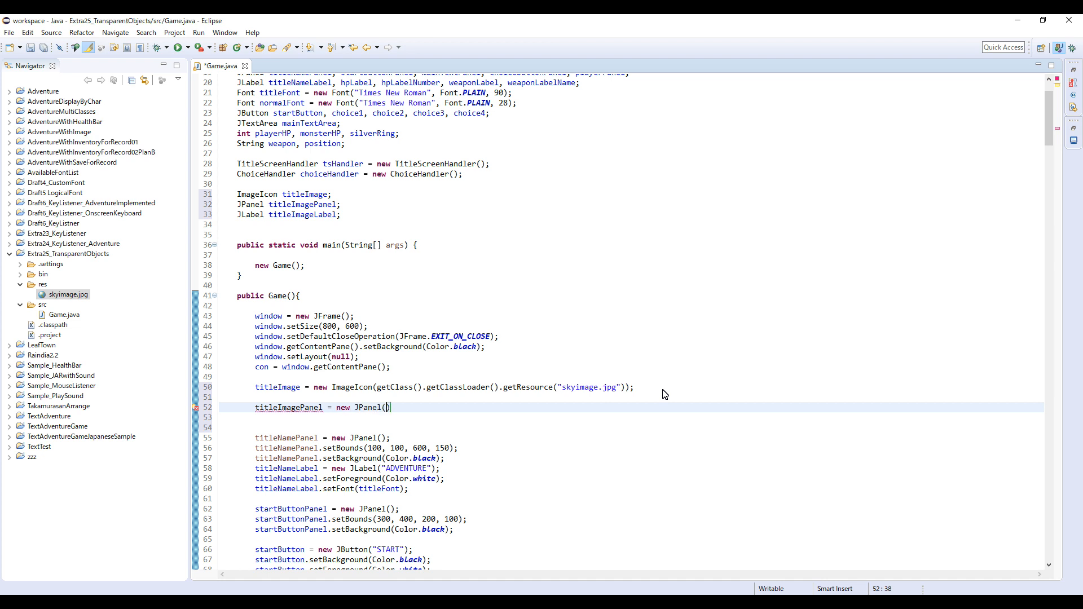
text(;)
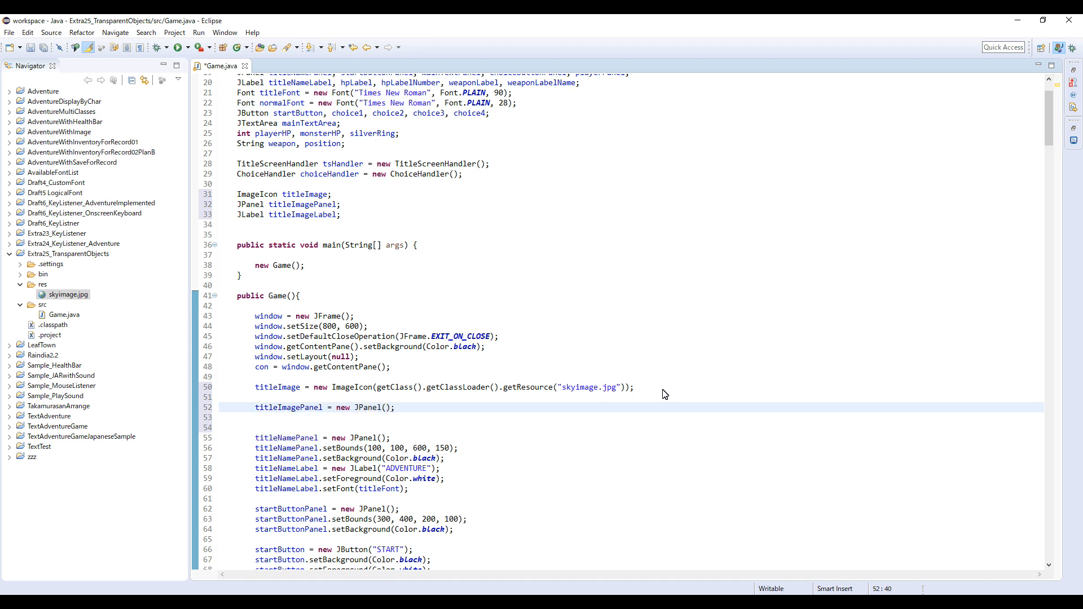
text(titleImagePanel.)
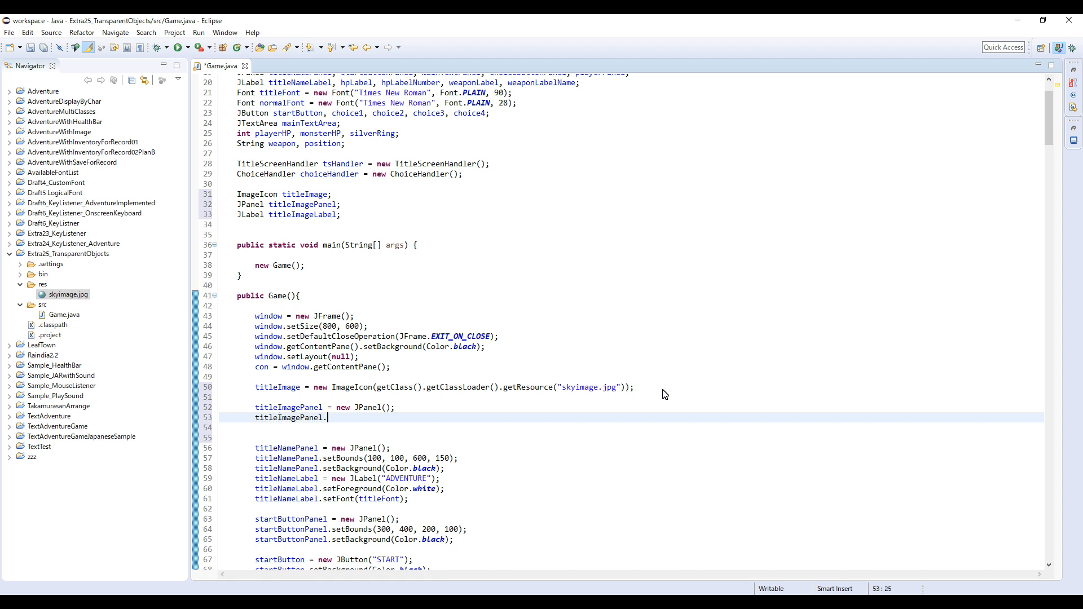
text(setBounds(arg0, arg1, arg2, arg3);)
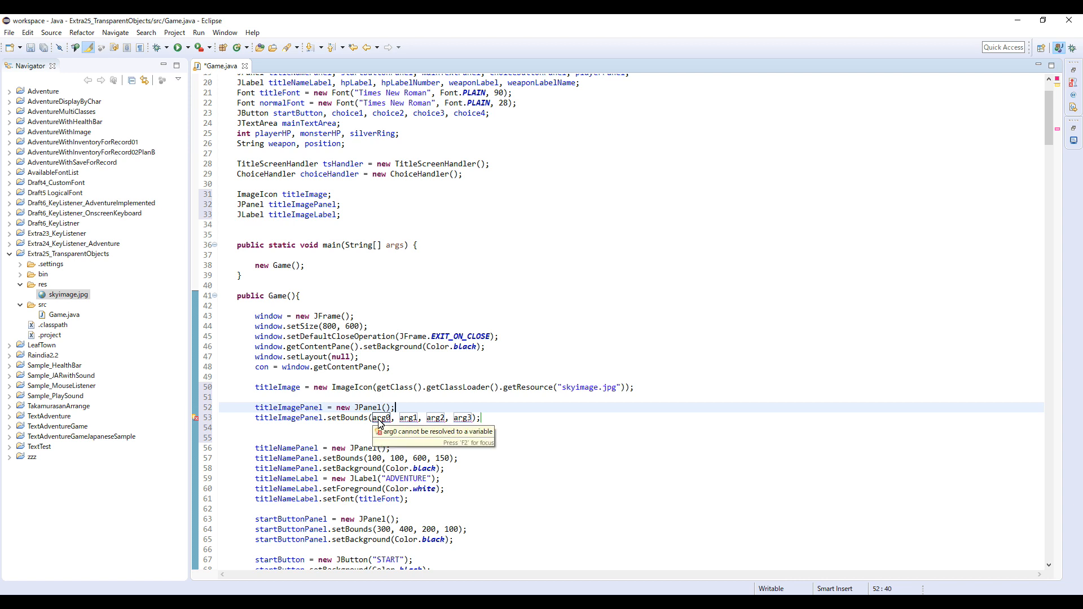
mouse_move(285, 330)
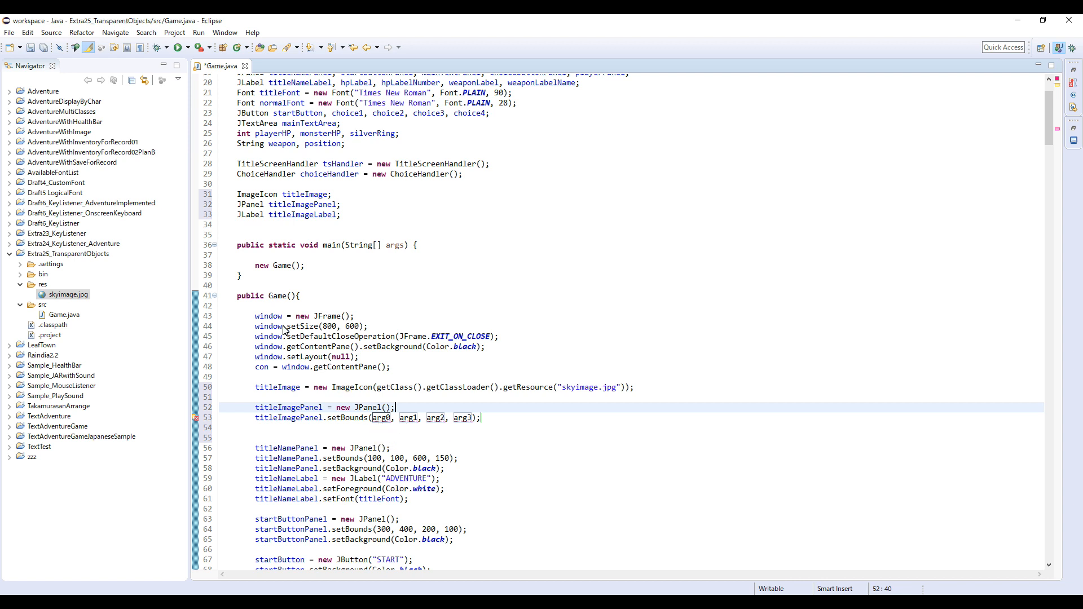
mouse_move(310, 329)
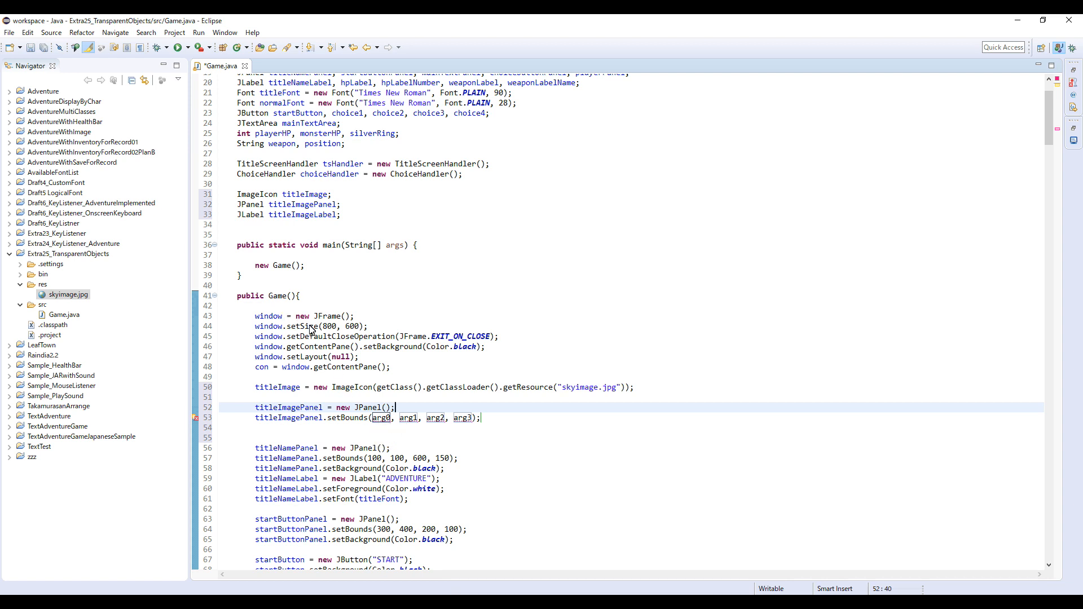
mouse_move(391, 420)
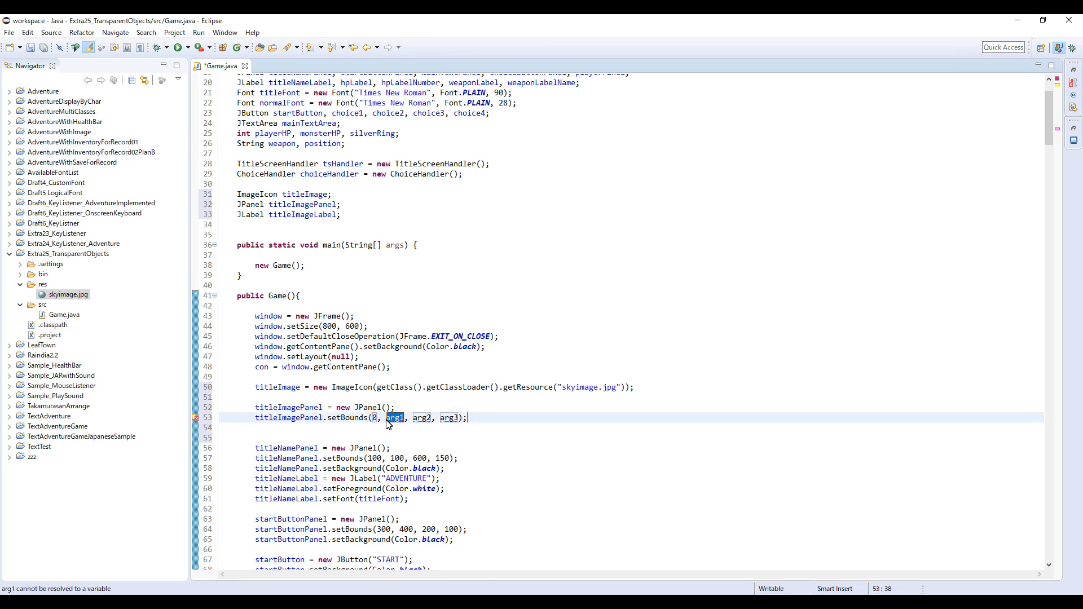
Step: Fill the panel bounds with 0, 0, 800, 600 to span the whole window
text(0)
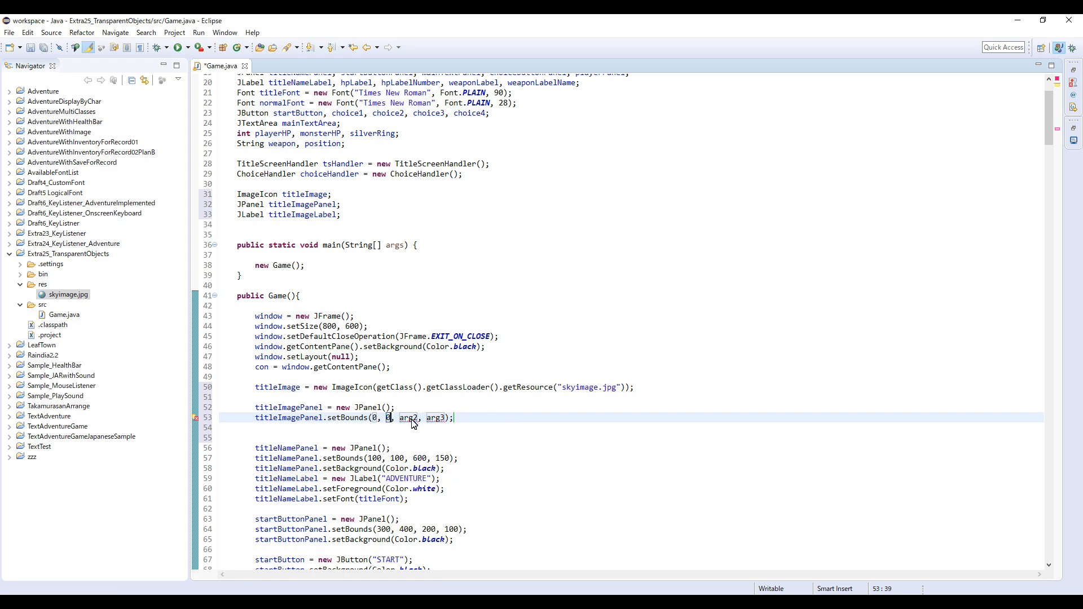
text(800)
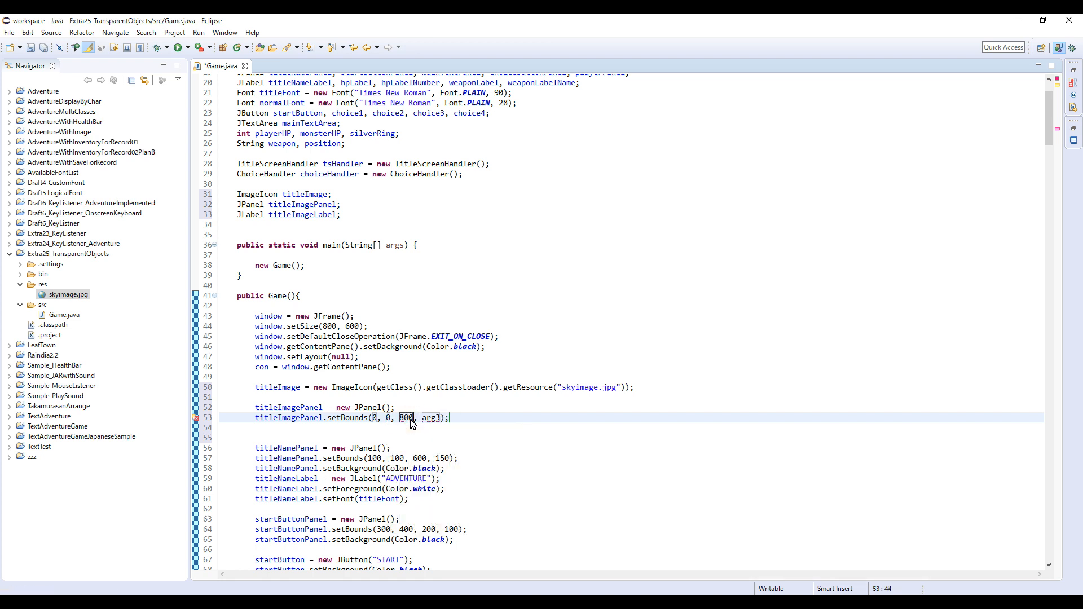
double_click(432, 417)
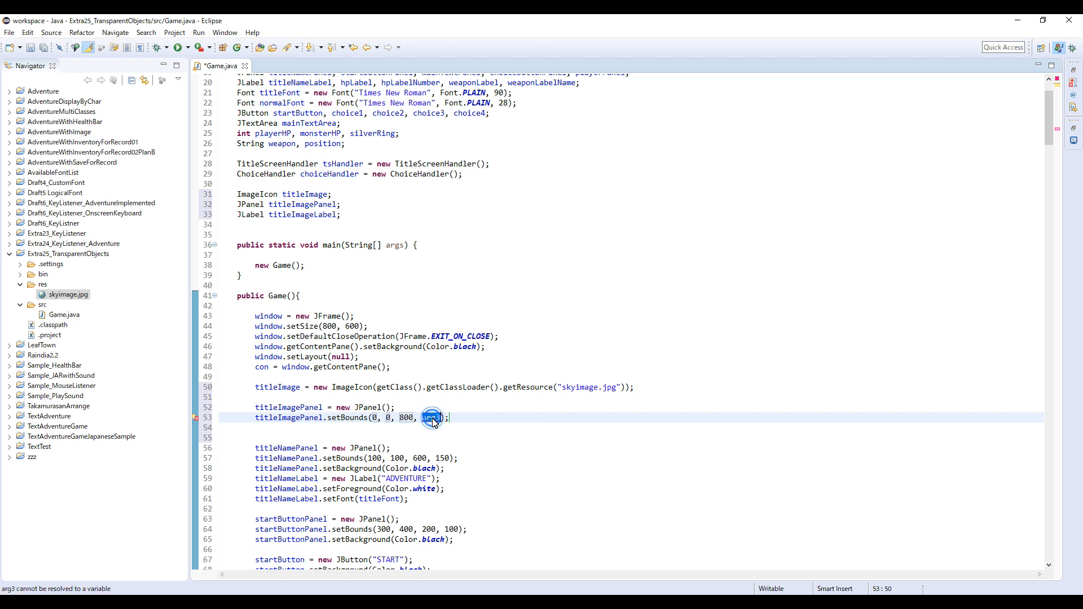
text(600)
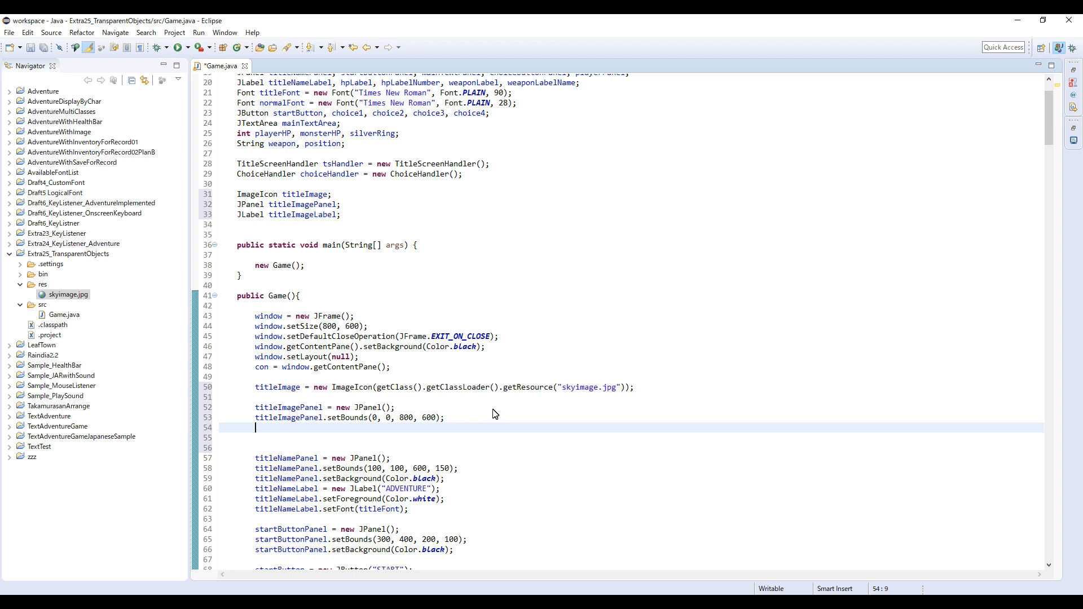
Step: Create titleImageLabel as a new JLabel and set its icon to titleImage
text(titleI)
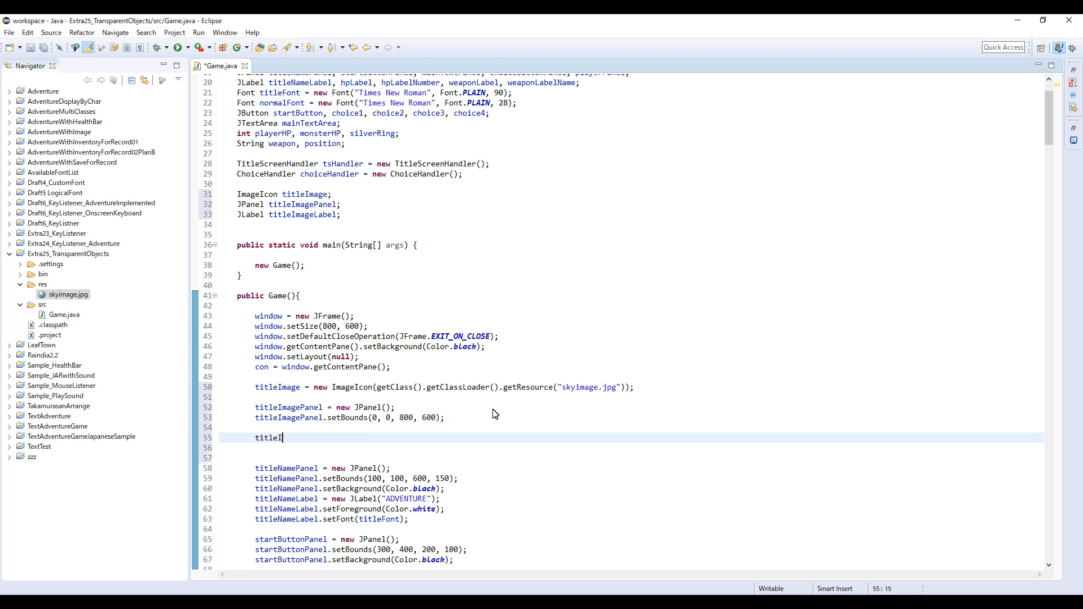
text(mageLabel = new J)
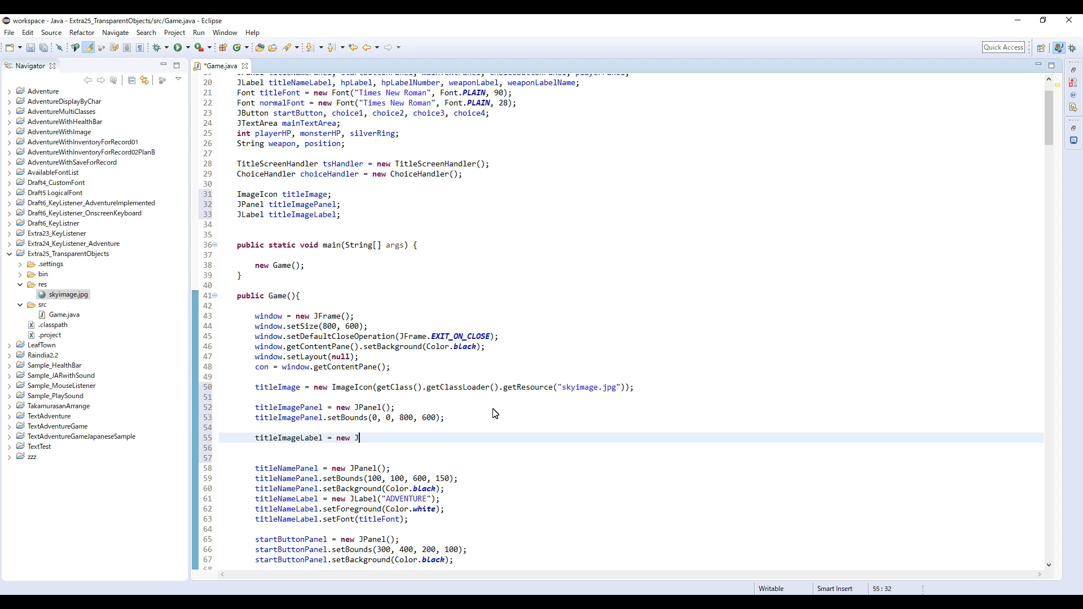
text(Label();)
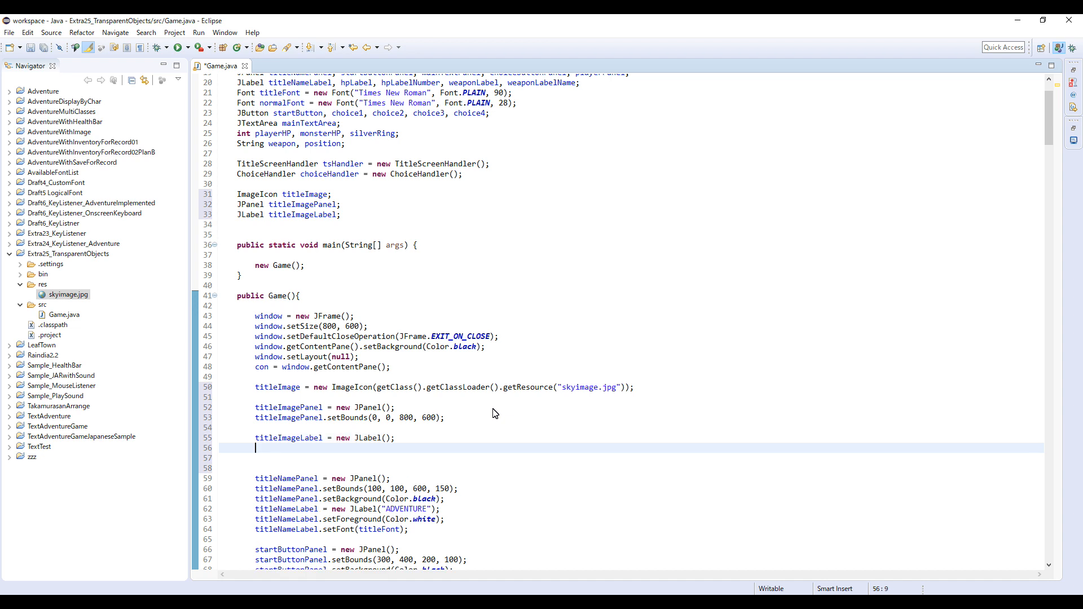
text(titleImage)
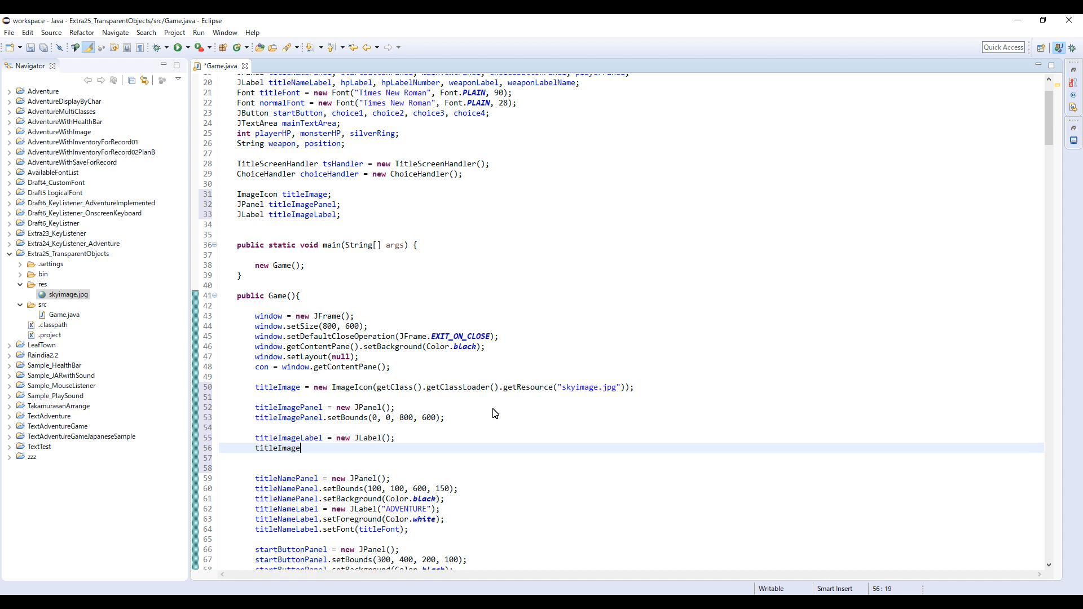
text(Label)
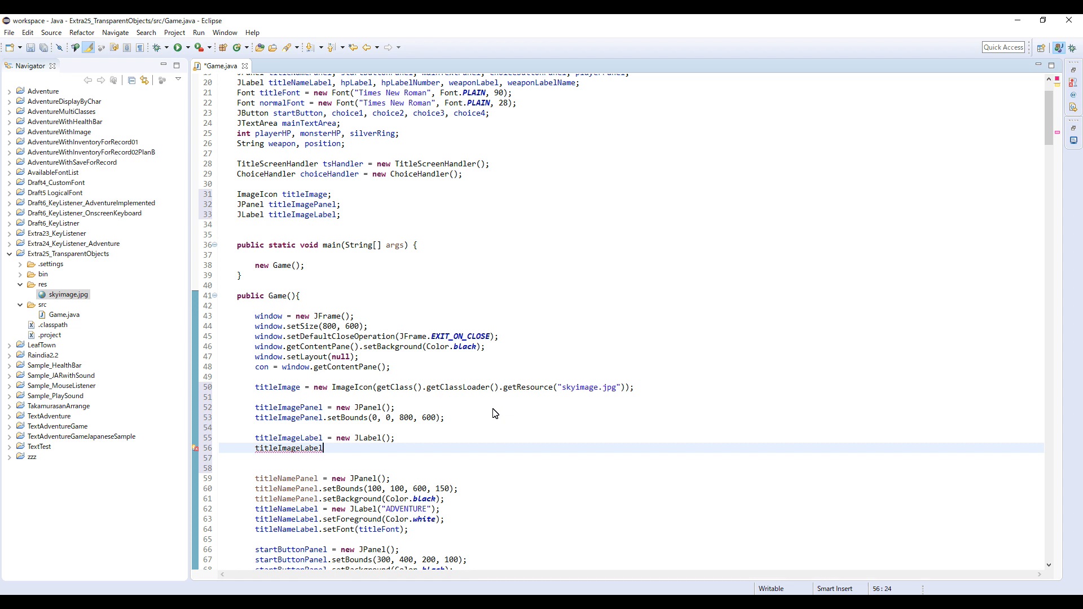
text(.setIcon)
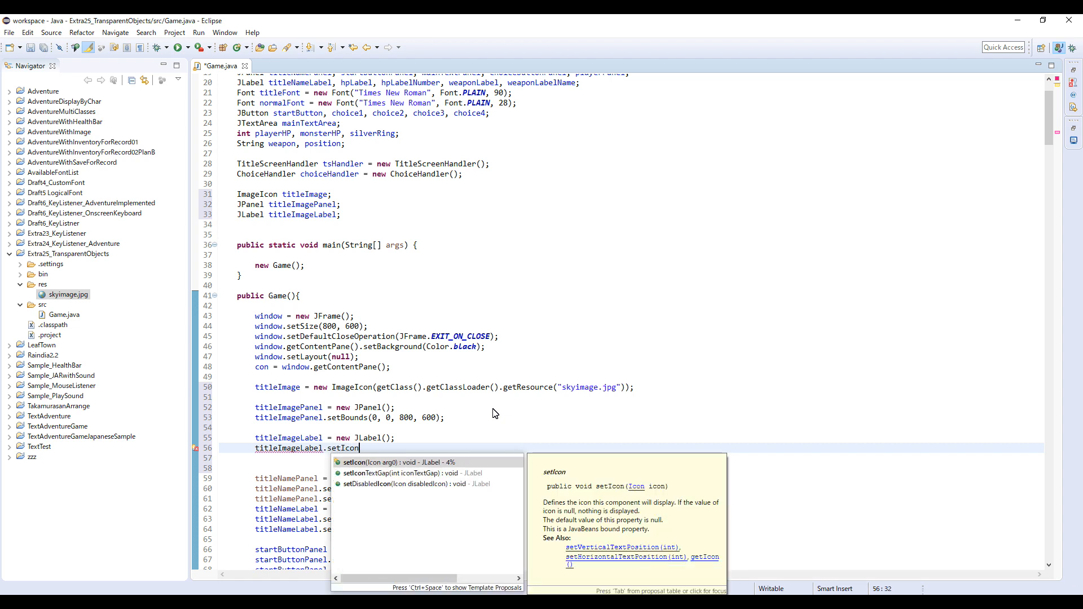
text((titleImage);)
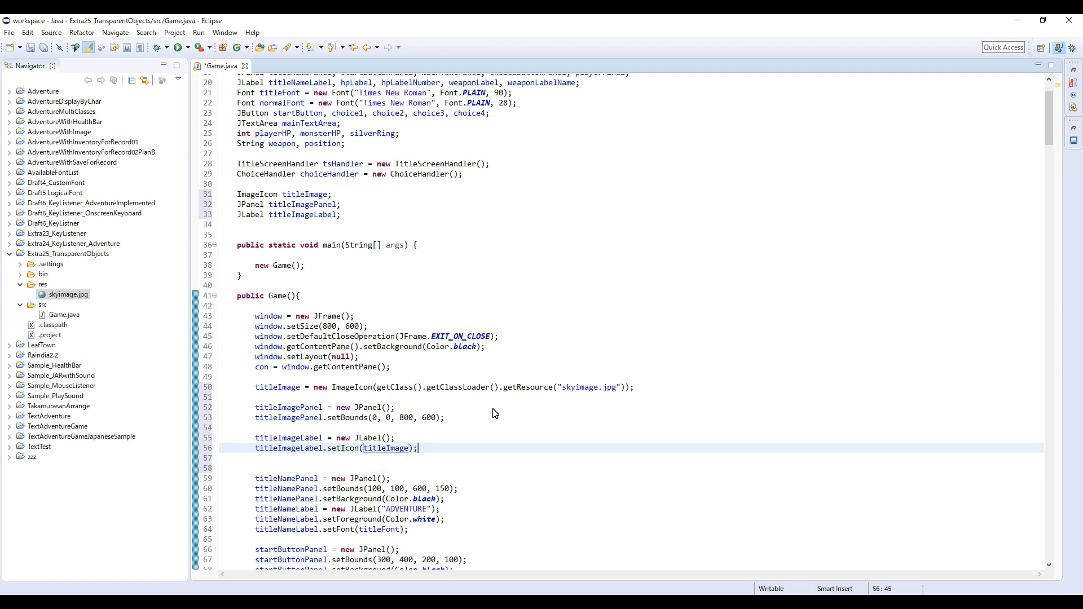
mouse_move(567, 389)
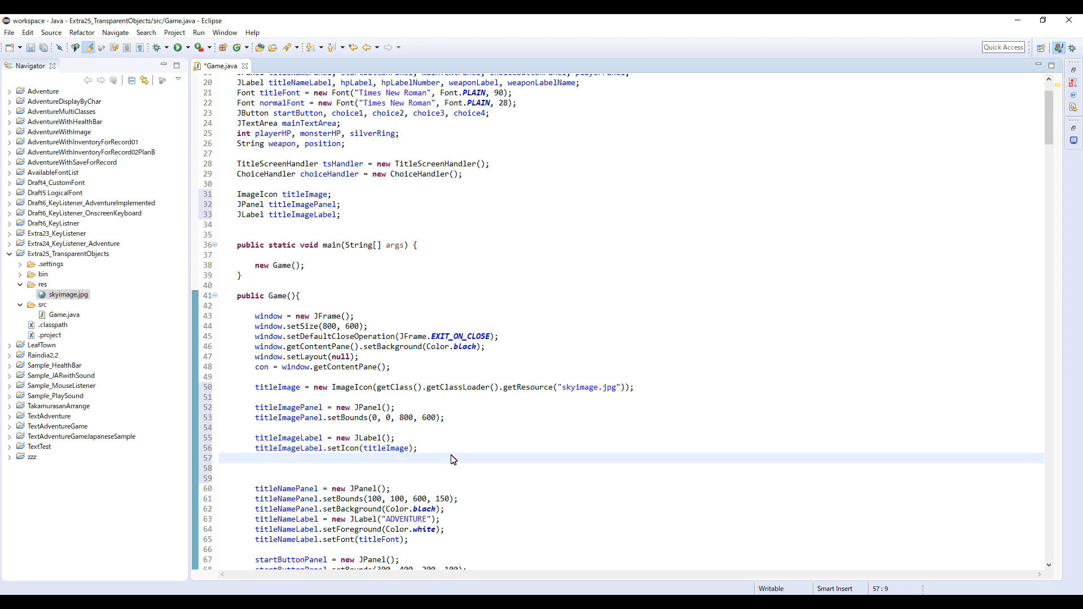
Step: Add titleImageLabel to titleImagePanel and con.add(titleImagePanel) after startButtonPanel
text(title)
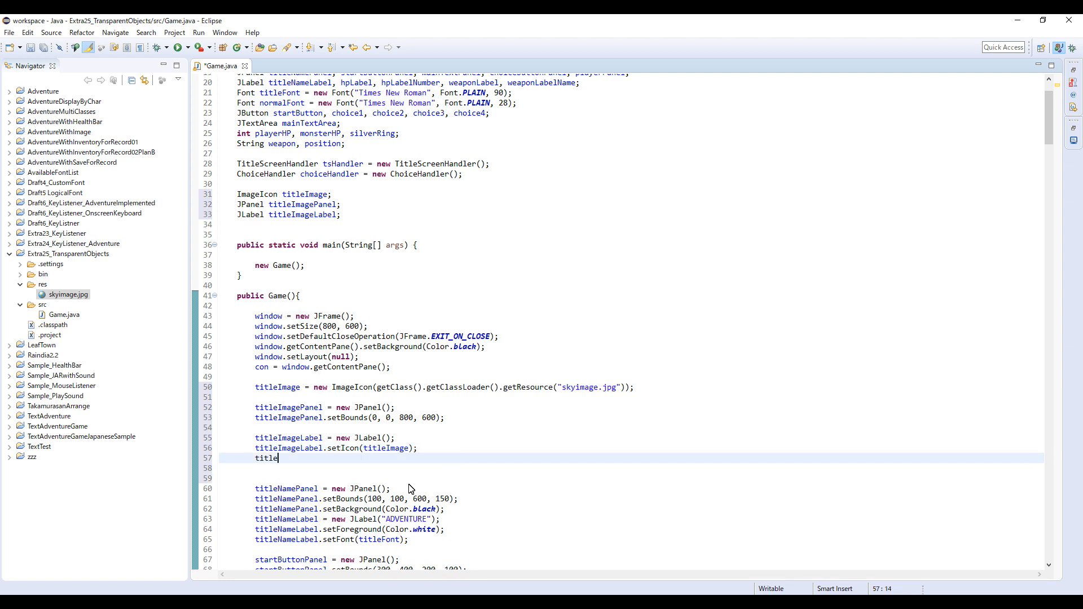
text(ImagePanel)
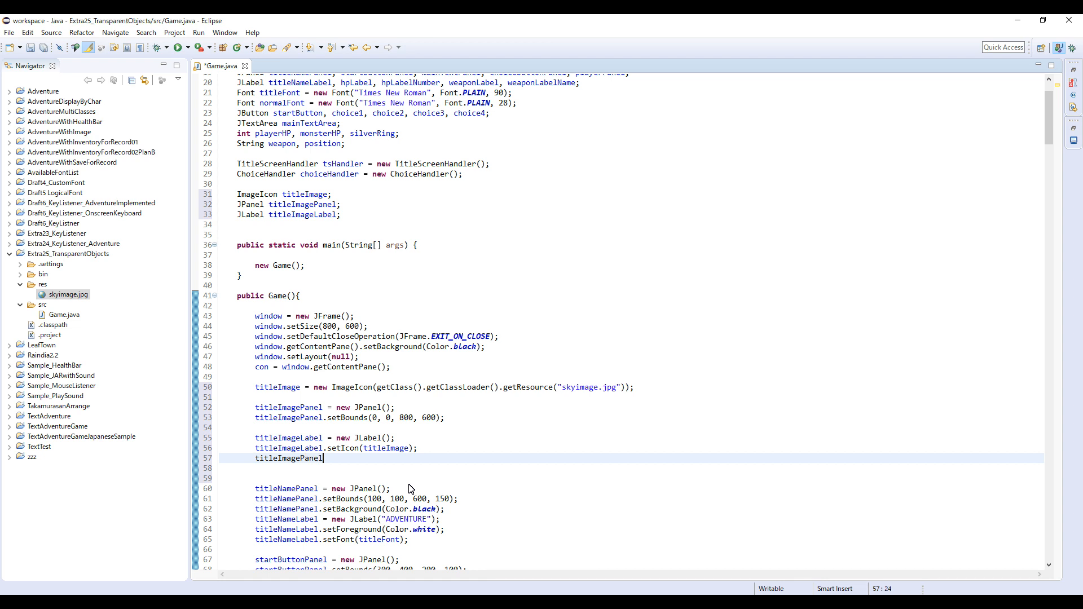
text(.add(t)
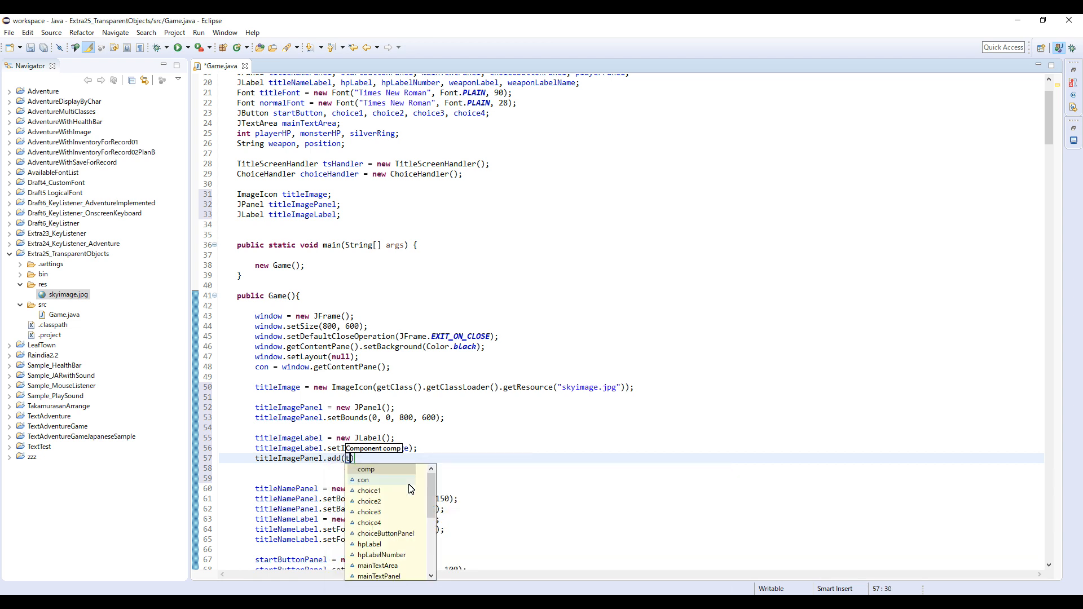
text(itleImageLabel)
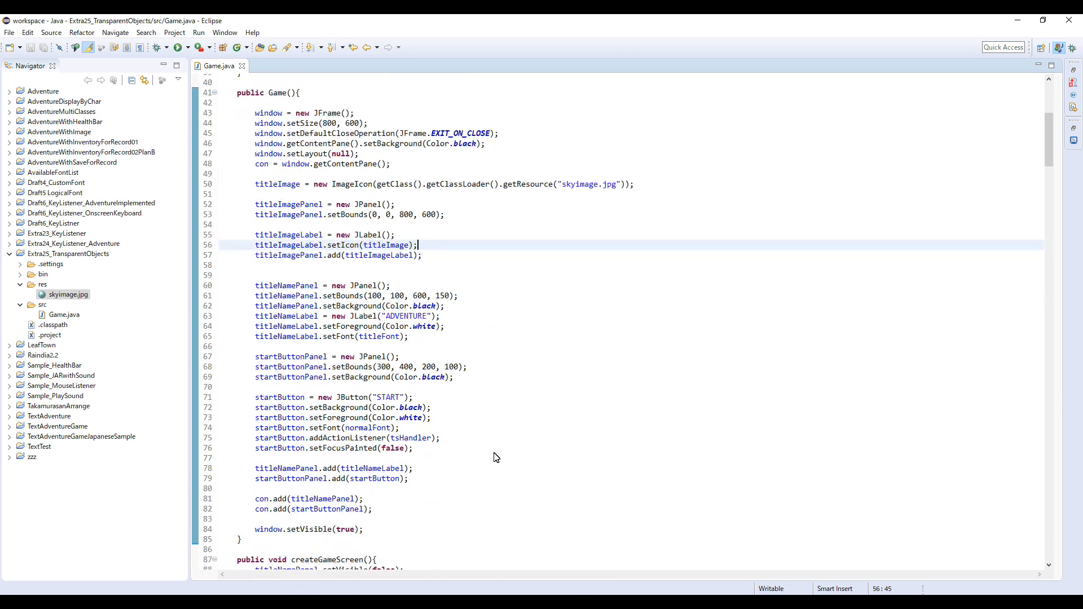
text(con.)
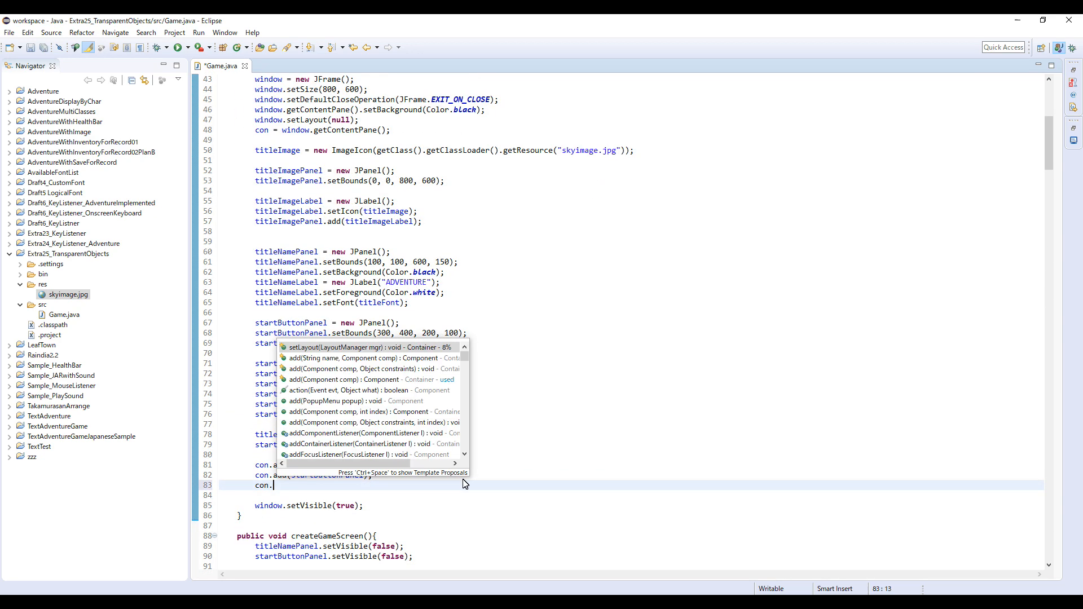
text(add(titleImage, comp)
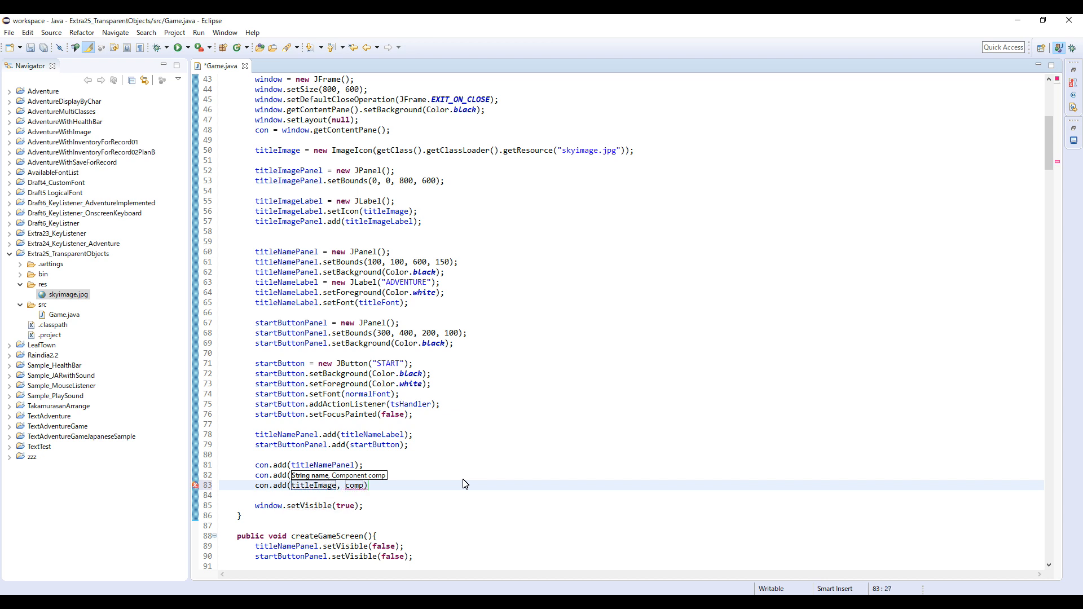
text(Panel)
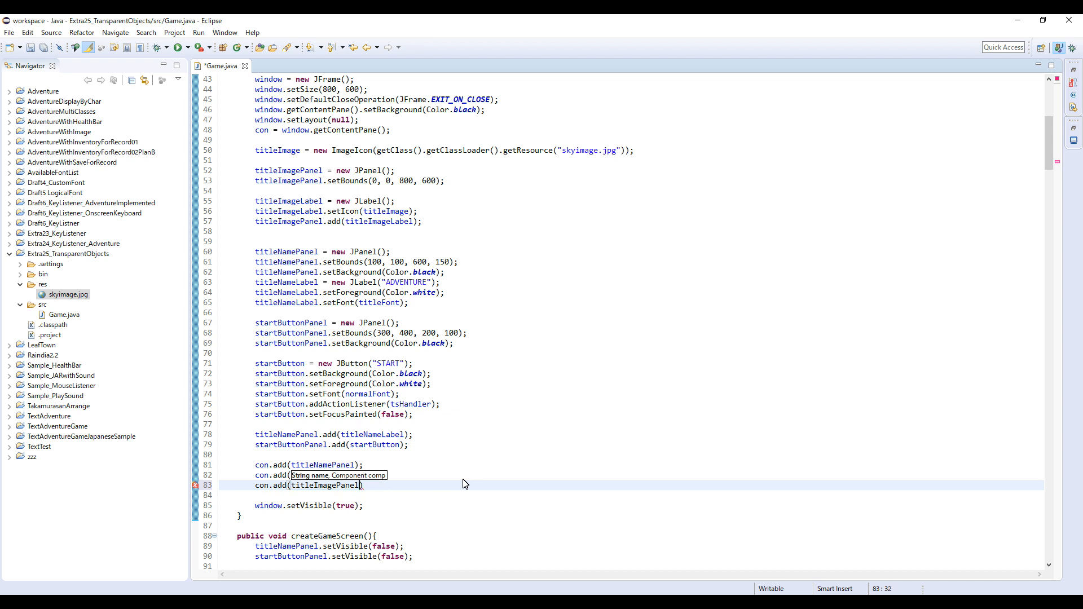
text(startButtonPanel);)
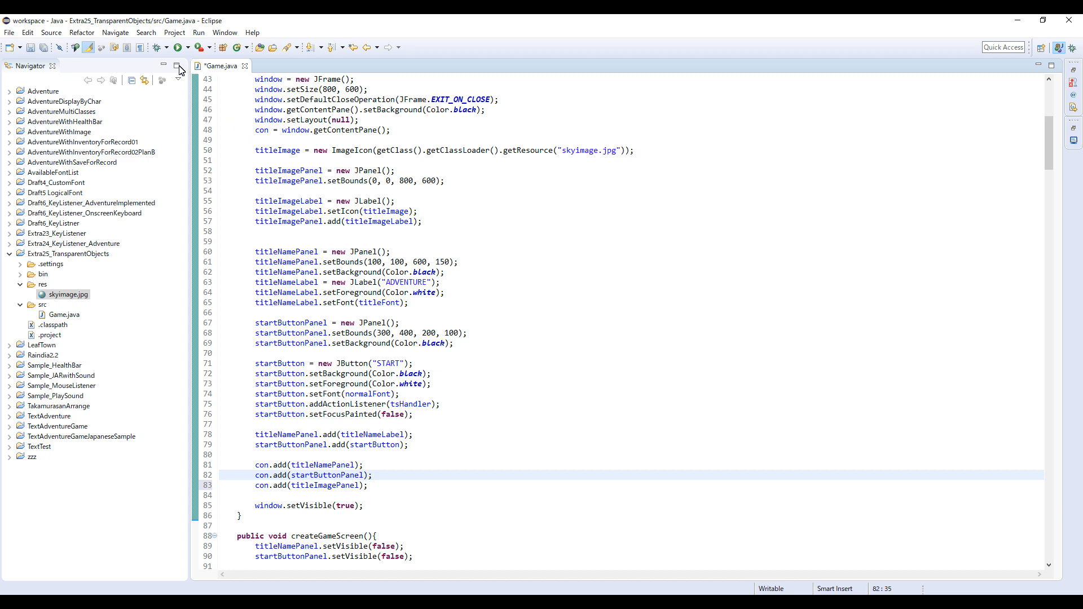
Step: Run the game to preview ADVENTURE and START boxes over the sky image
click(179, 48)
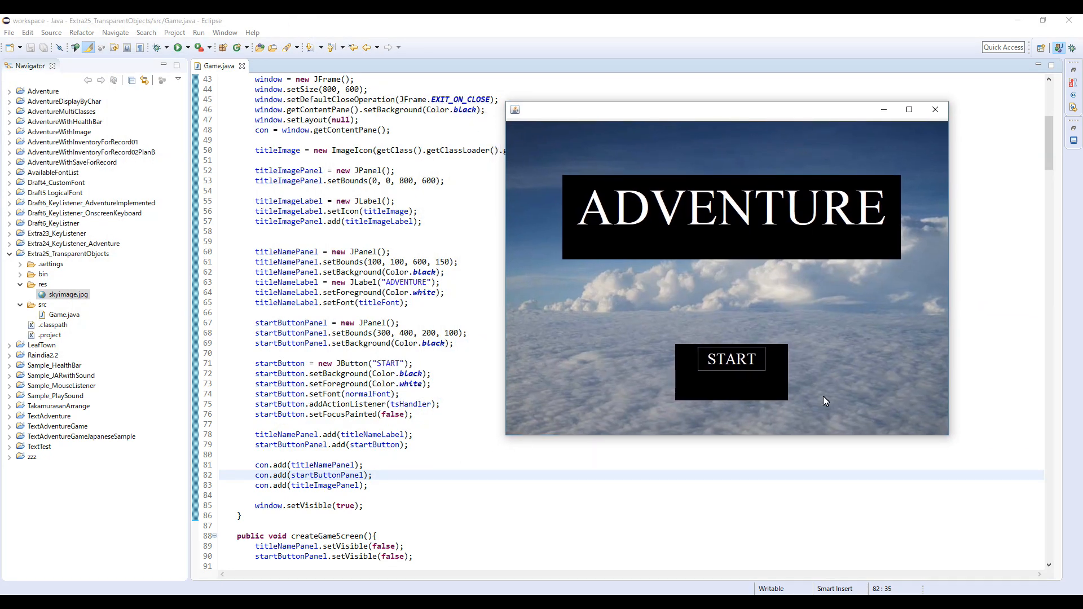
mouse_move(752, 403)
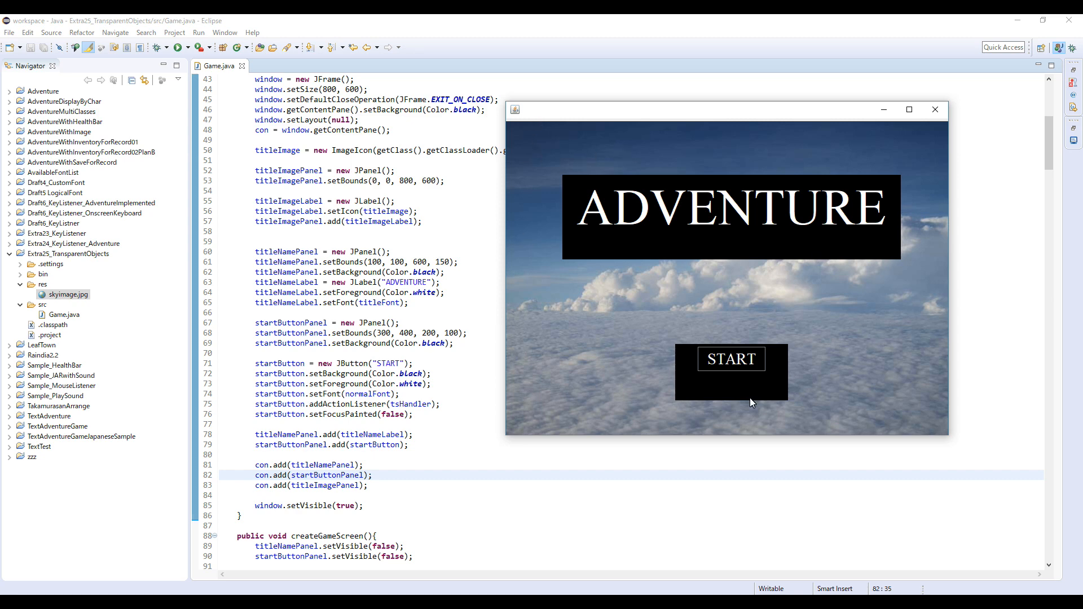
mouse_move(557, 256)
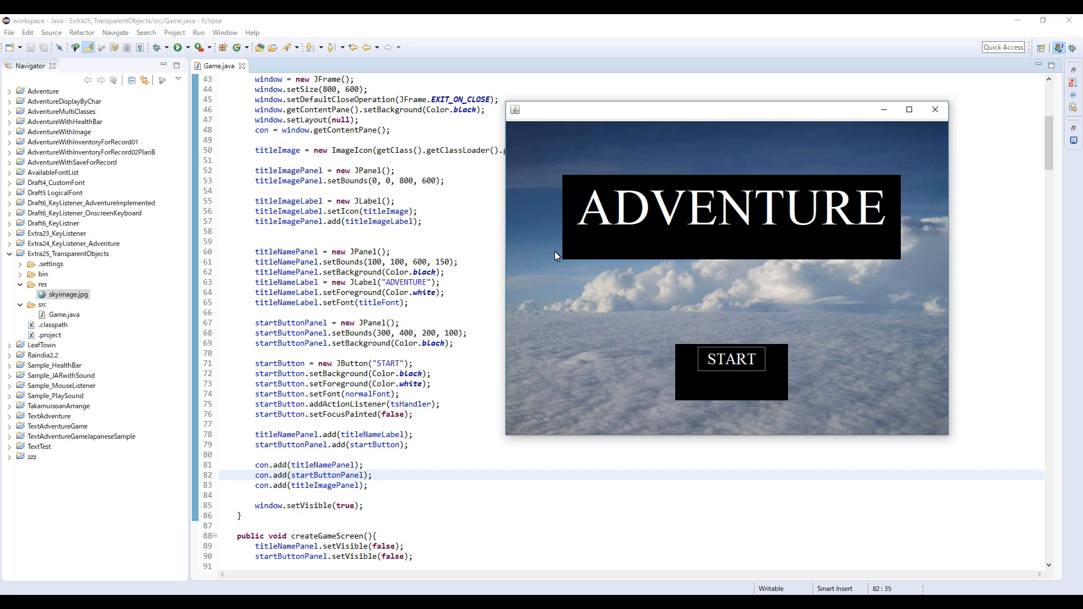
mouse_move(779, 425)
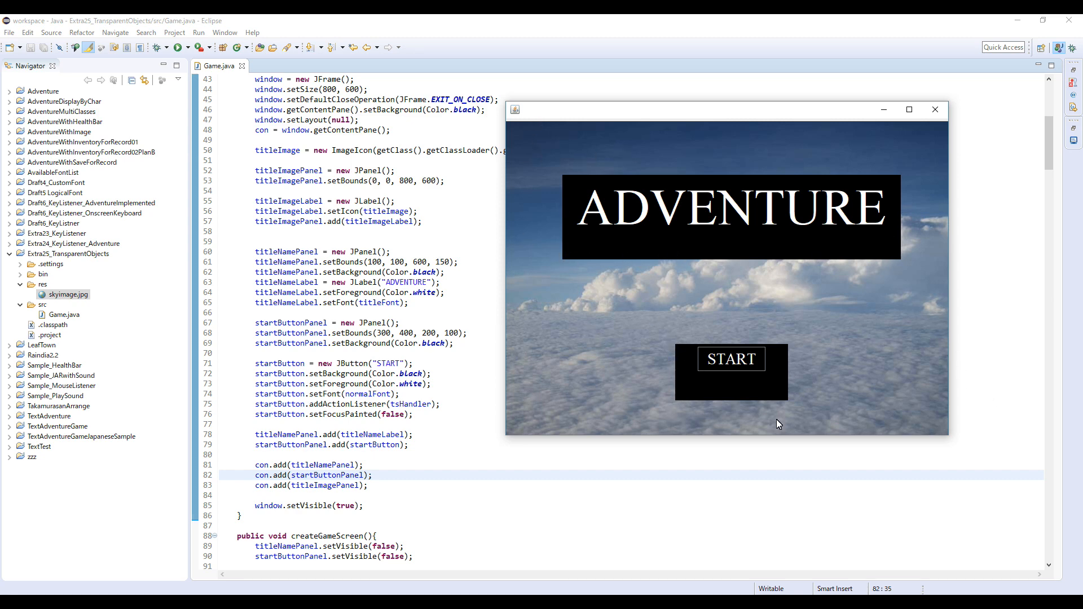
mouse_move(543, 185)
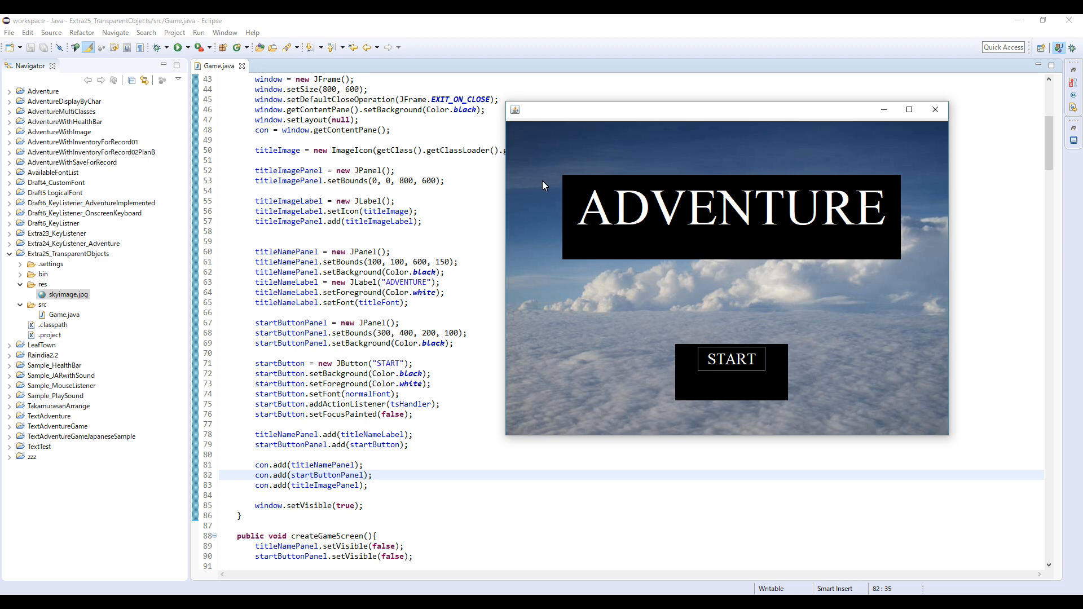
mouse_move(675, 339)
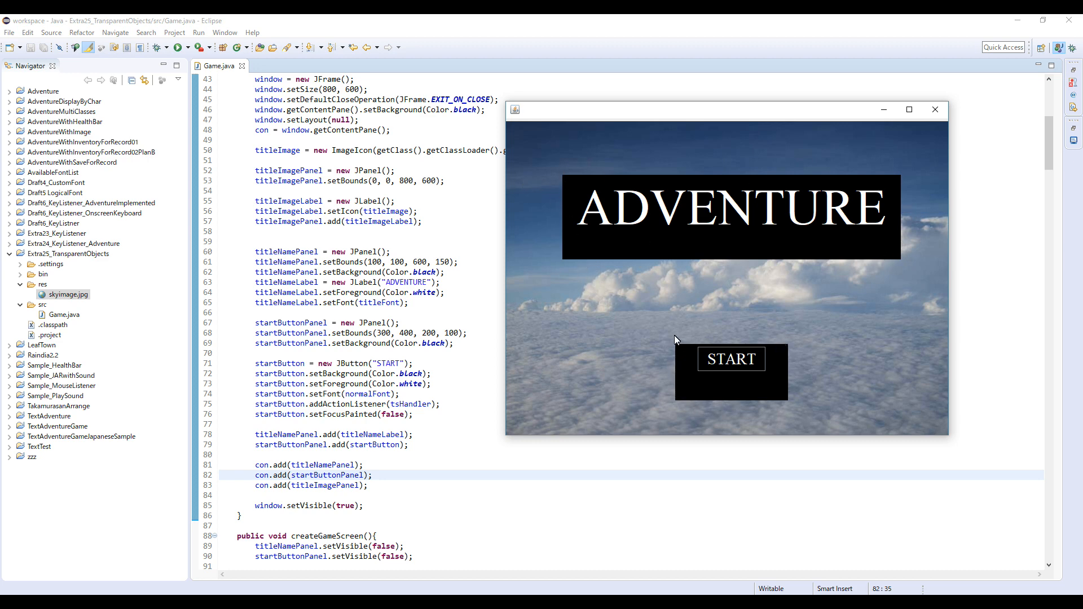
mouse_move(800, 351)
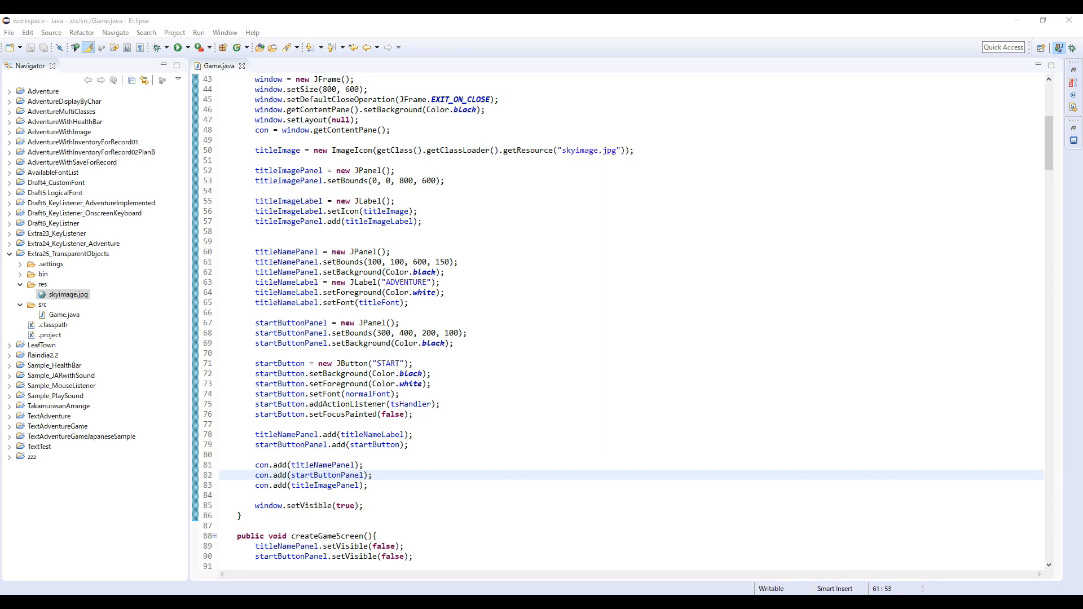
mouse_move(567, 269)
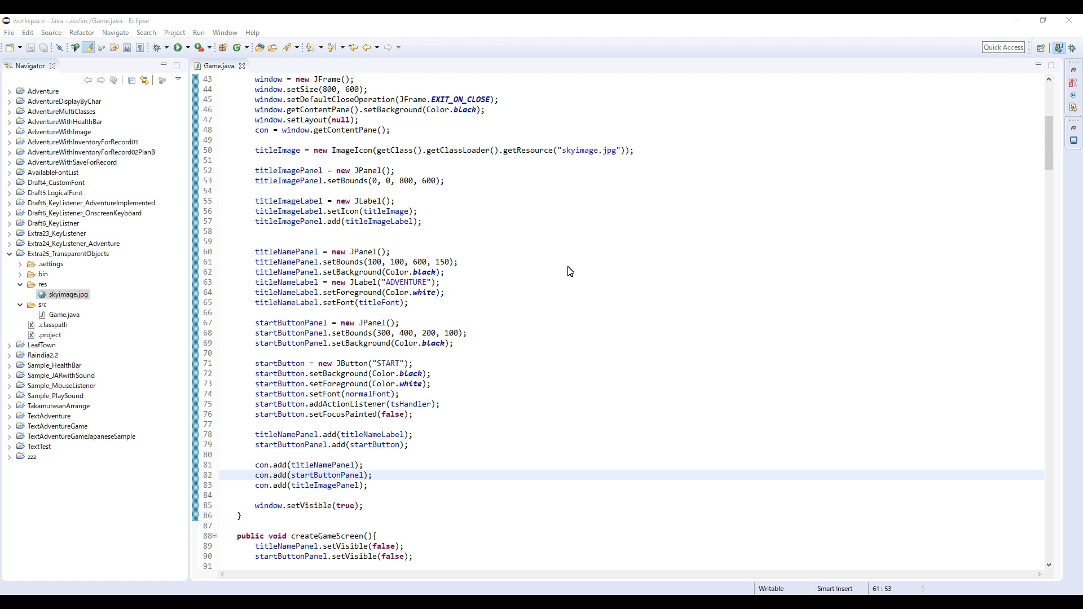
Step: Add titleNamePanel.setOpaque(false); and begin startButtonPanel.setOpaque(false); after their setBackground lines
click(177, 47)
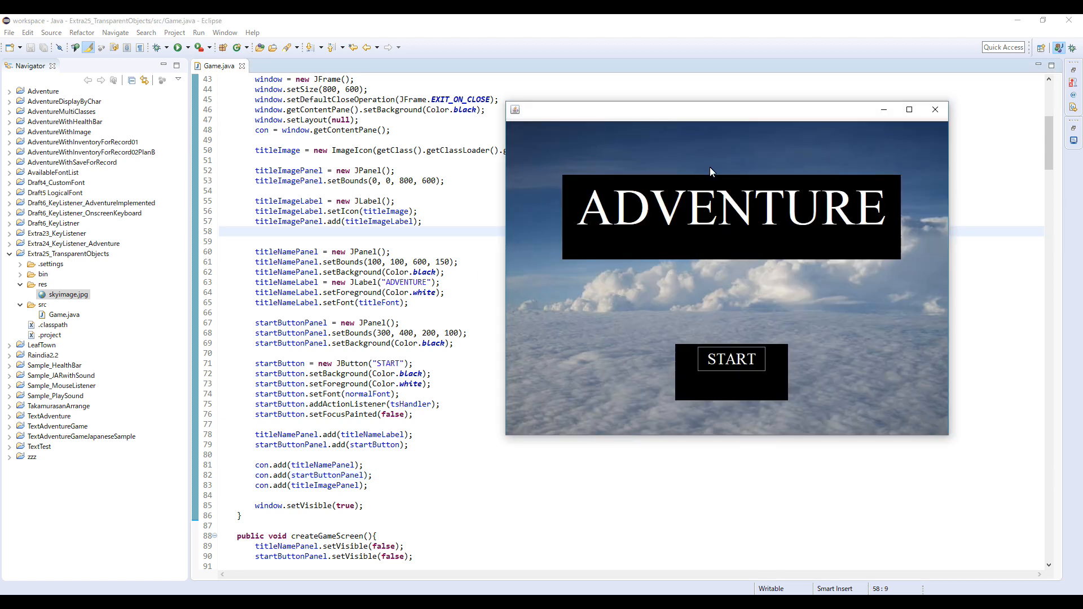
mouse_move(338, 257)
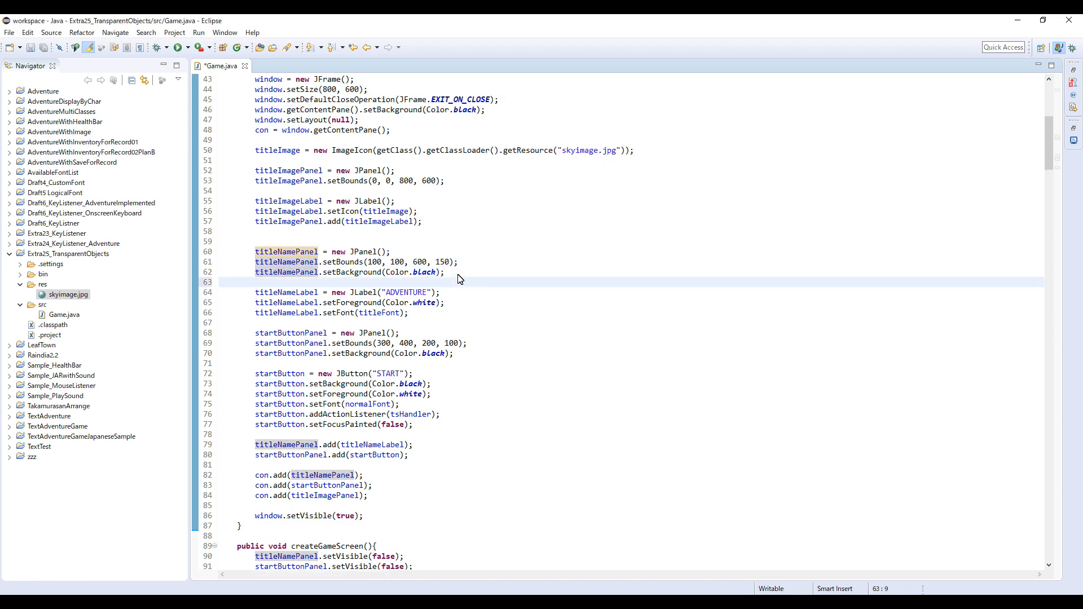
text(titleName)
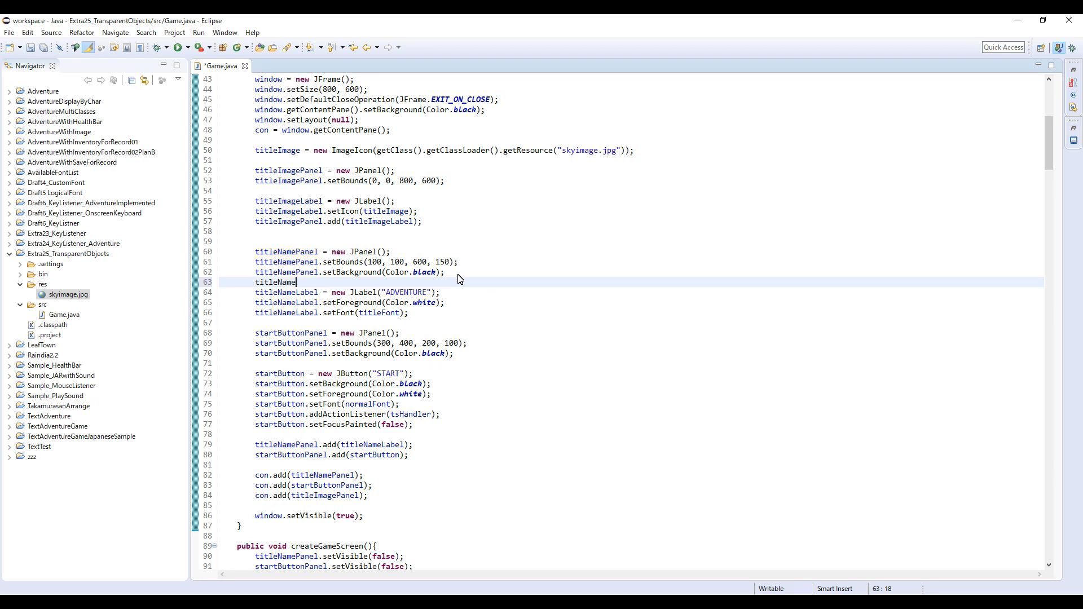
text(Panel)
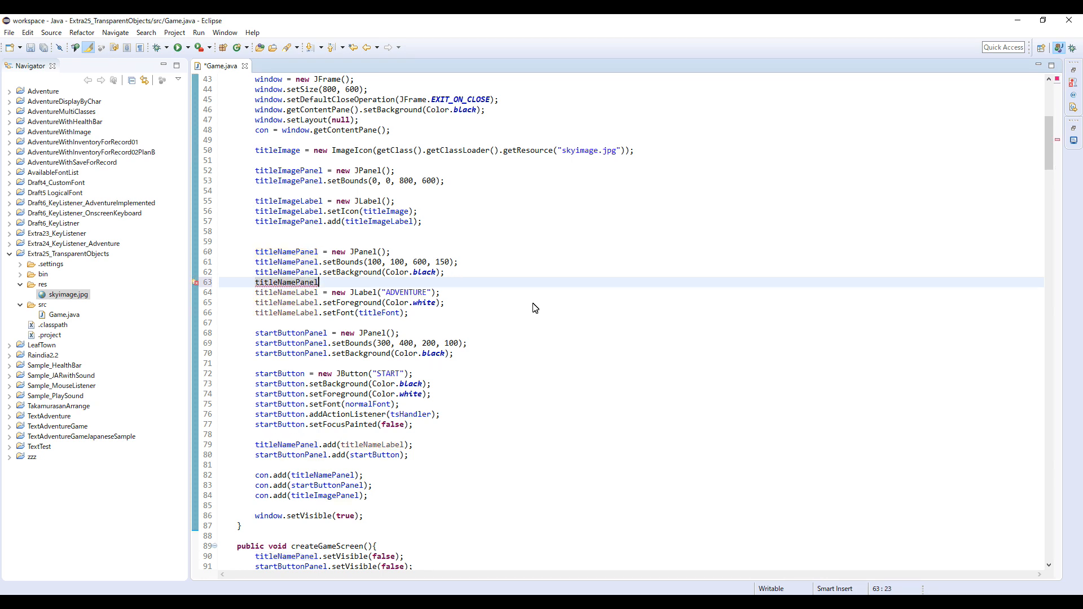
text(.setO)
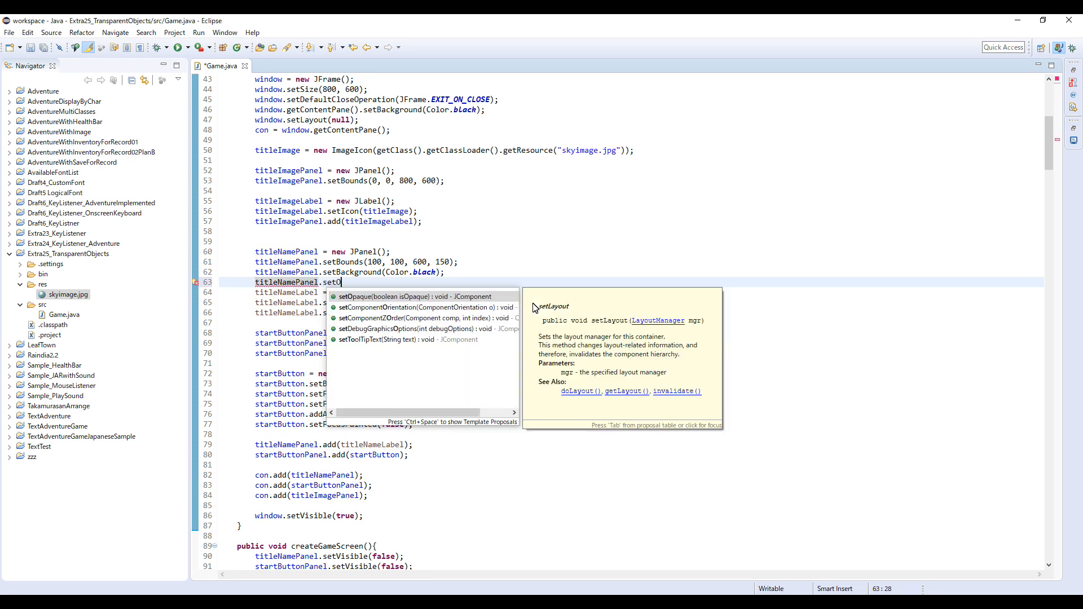
text(paque(false);)
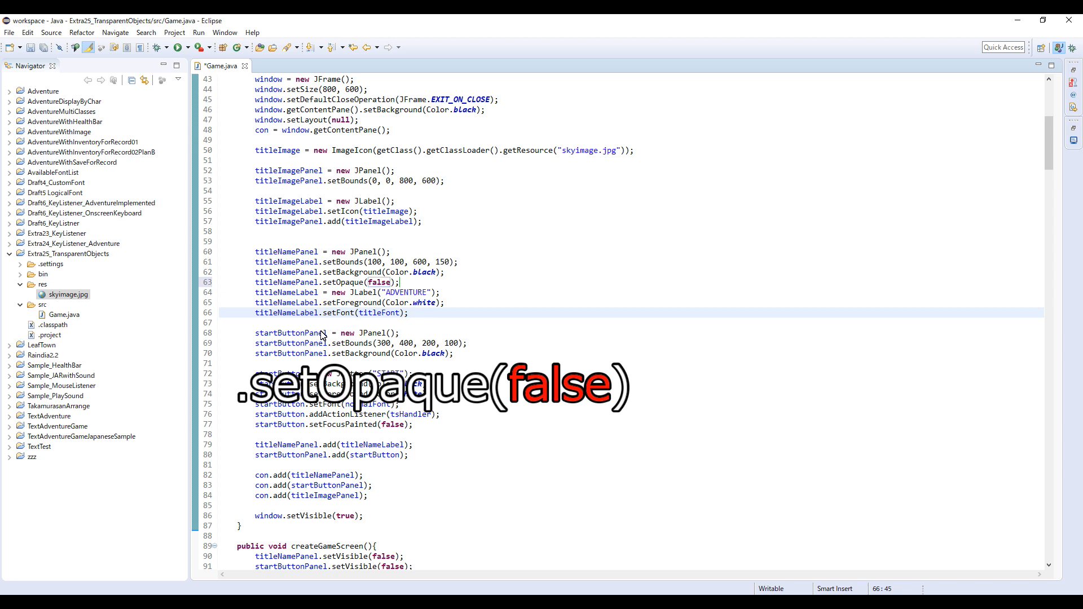
mouse_move(331, 355)
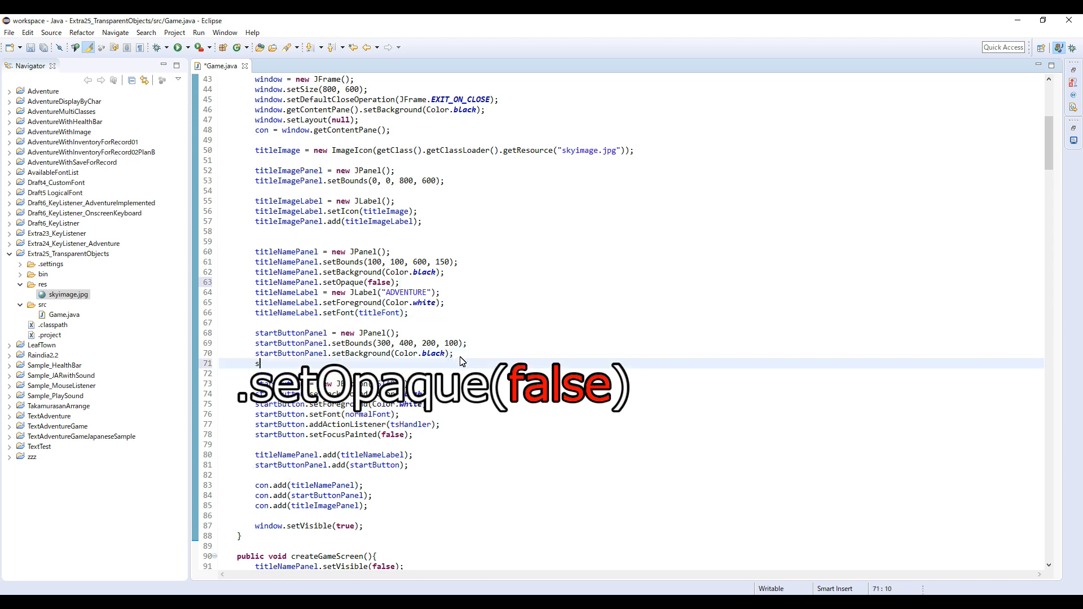
text(startButtonPanel.setOpaque(false);)
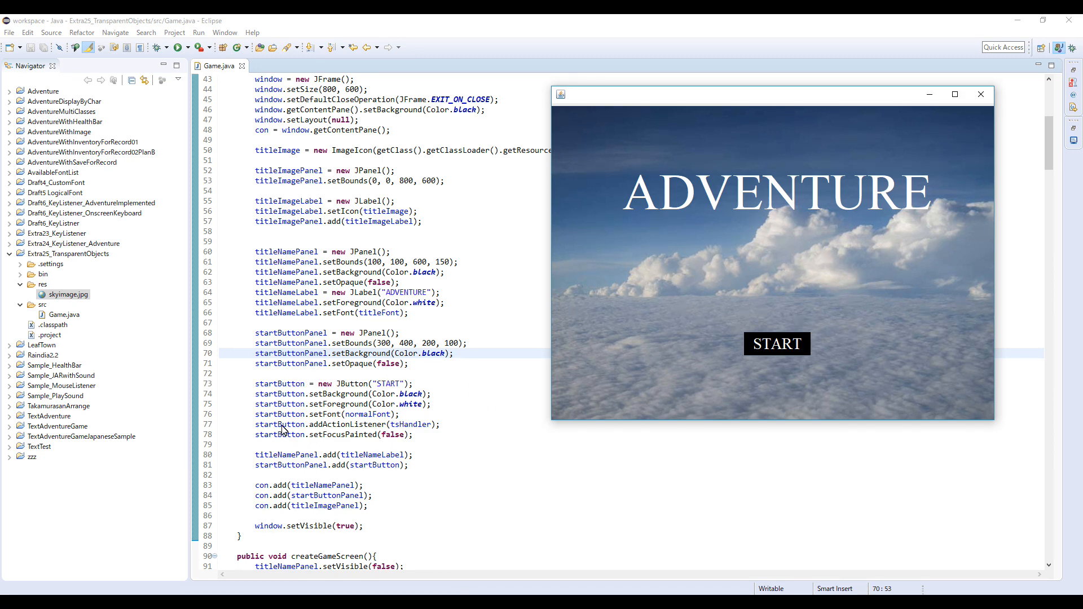
Step: Add startButton.setOpaque(false); after setFocusPainted, run it and press START to reach the guard choices
text(startBu)
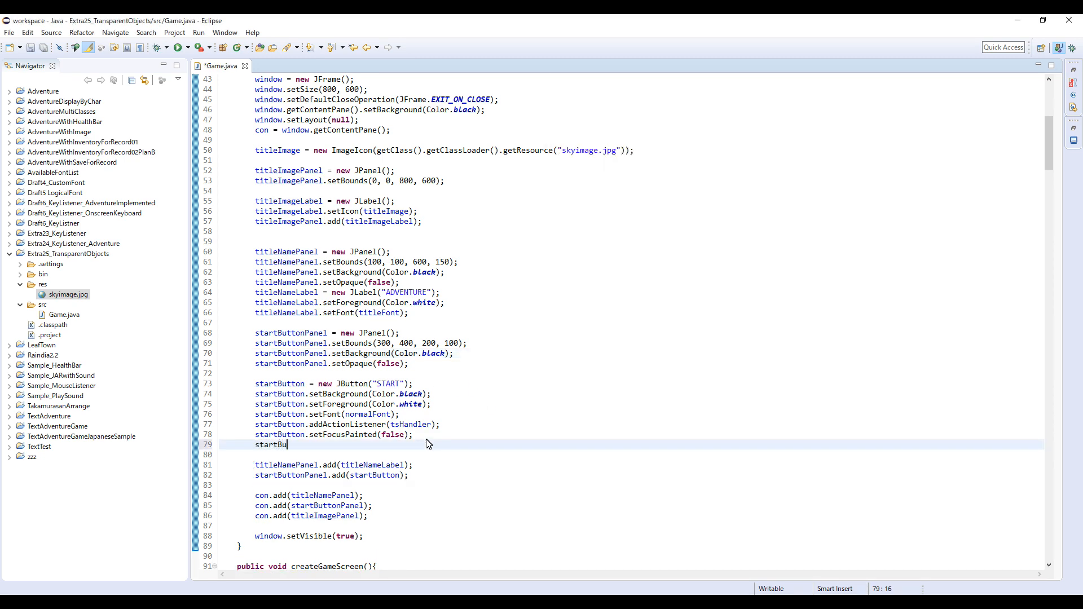
text(tton.setOpaque(false);)
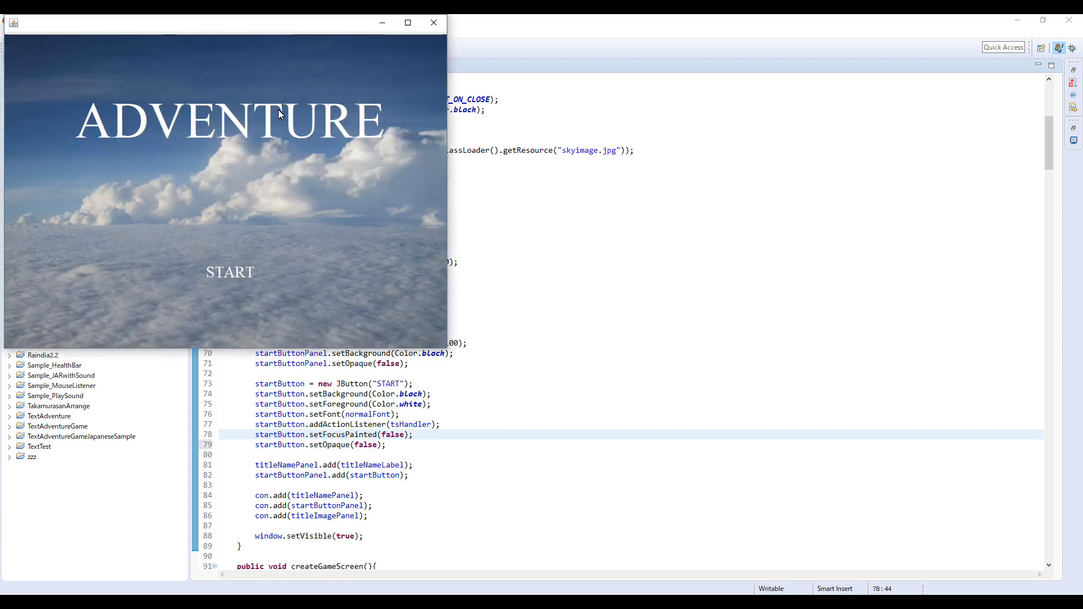
drag(225, 23, 765, 99)
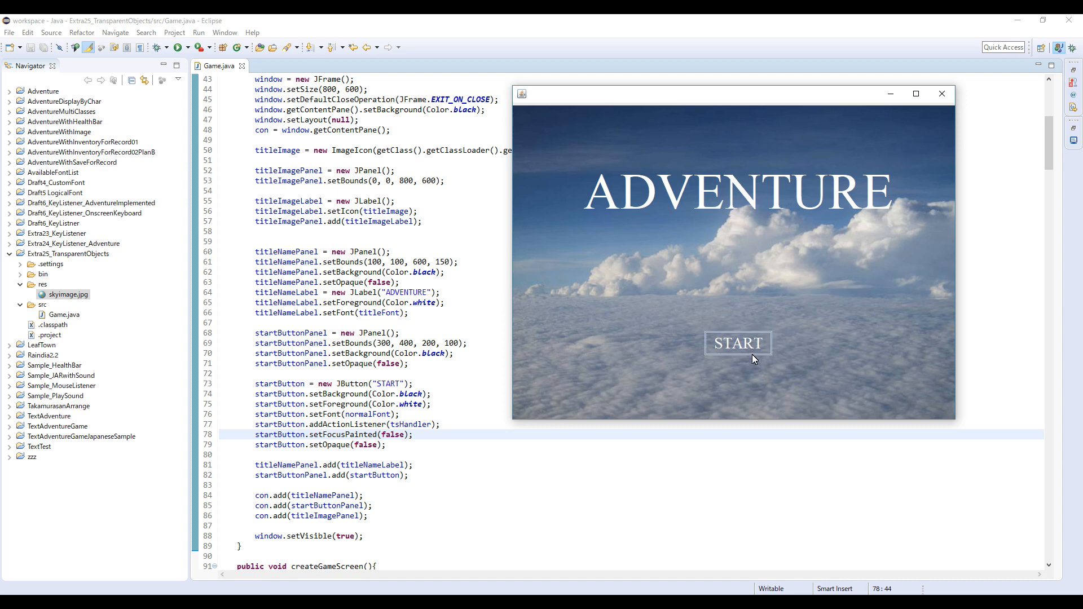
click(736, 343)
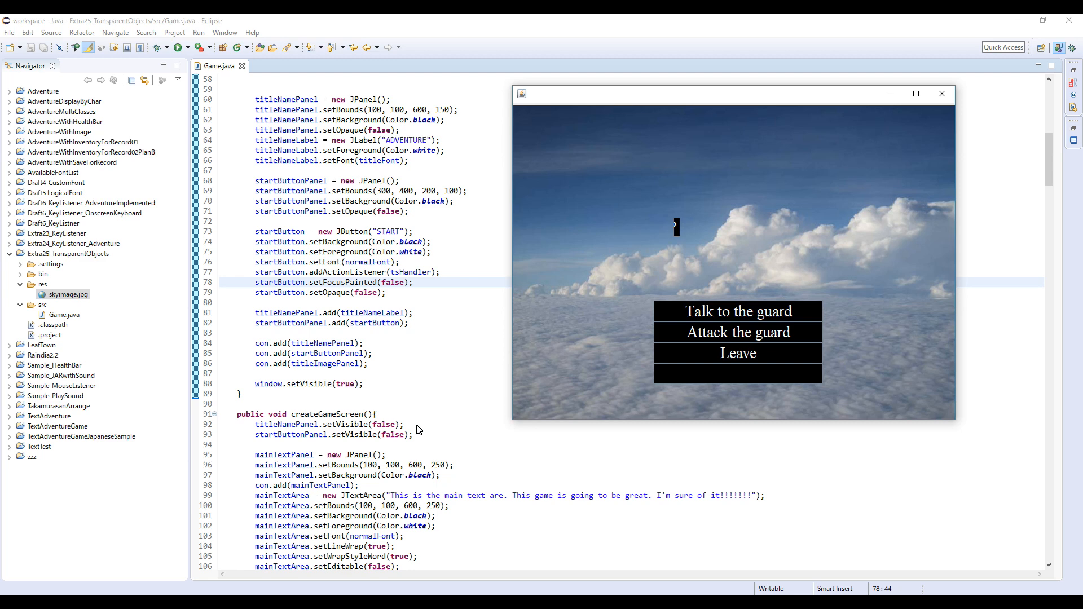
Step: In createGameScreen(), add titleImagePanel.setVisible(false); below the other setVisible(false) lines
text(title)
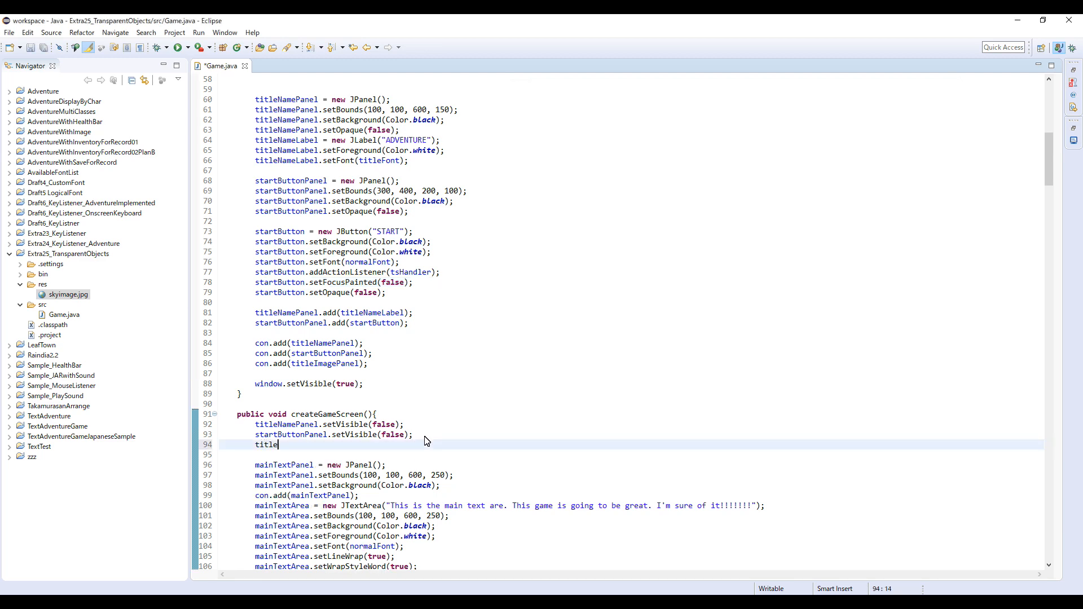
text(Iman)
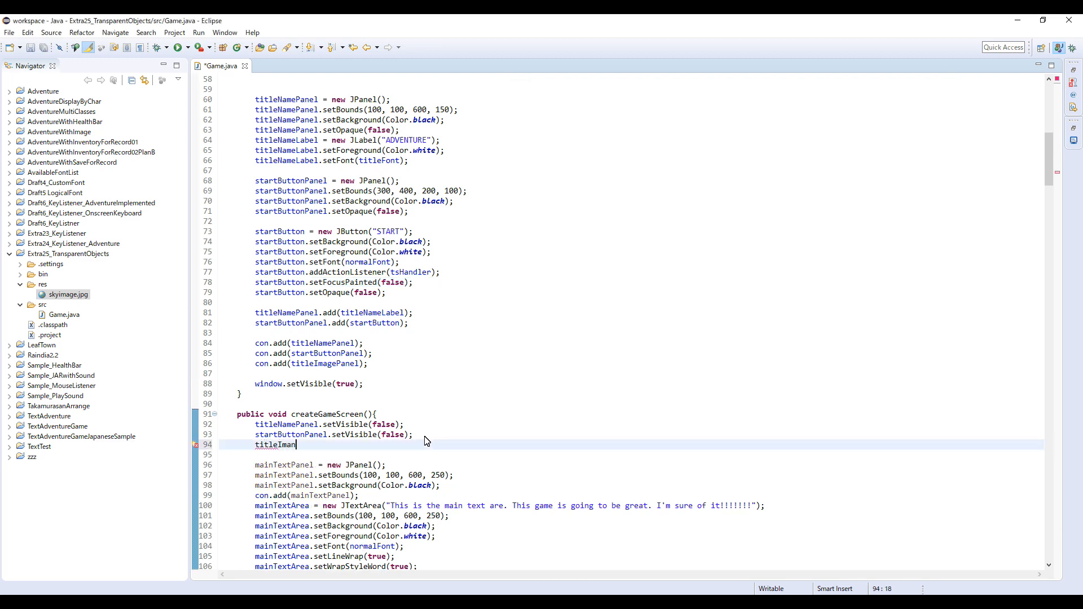
text(agePane)
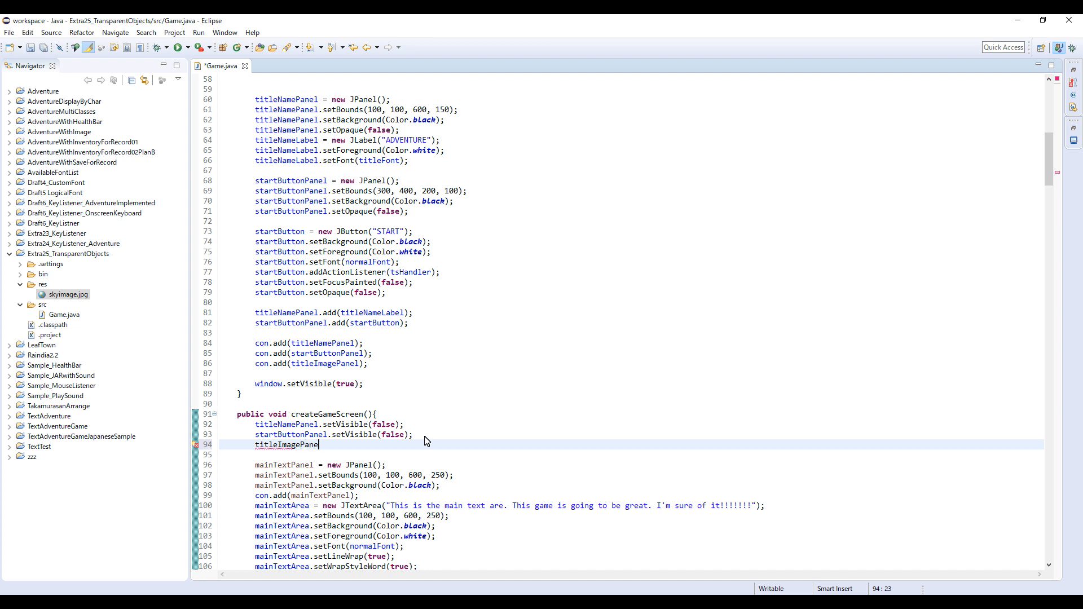
text(.set)
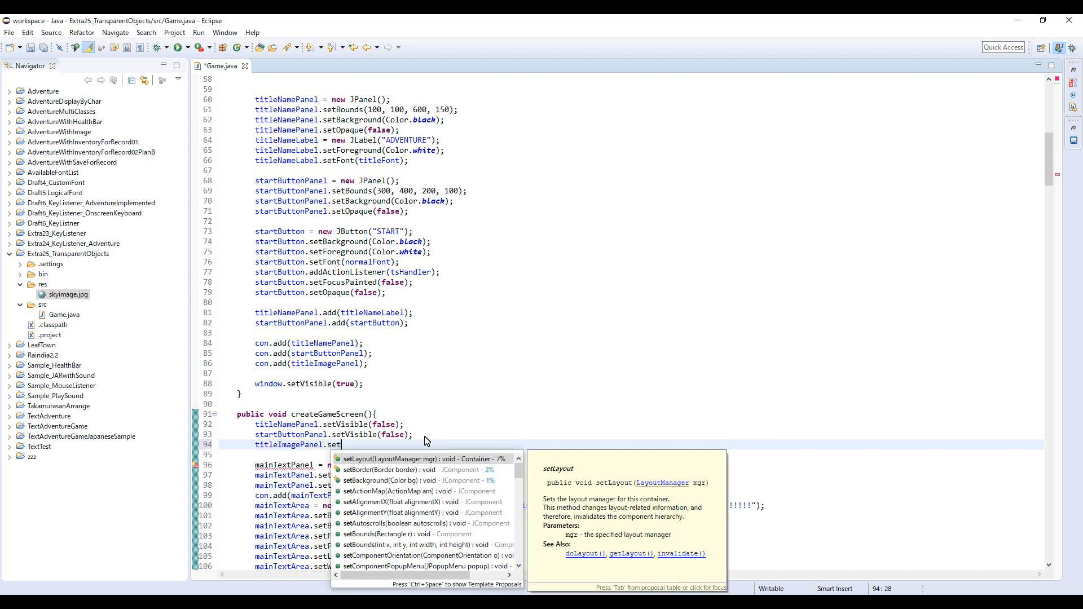
text(Visible(false);)
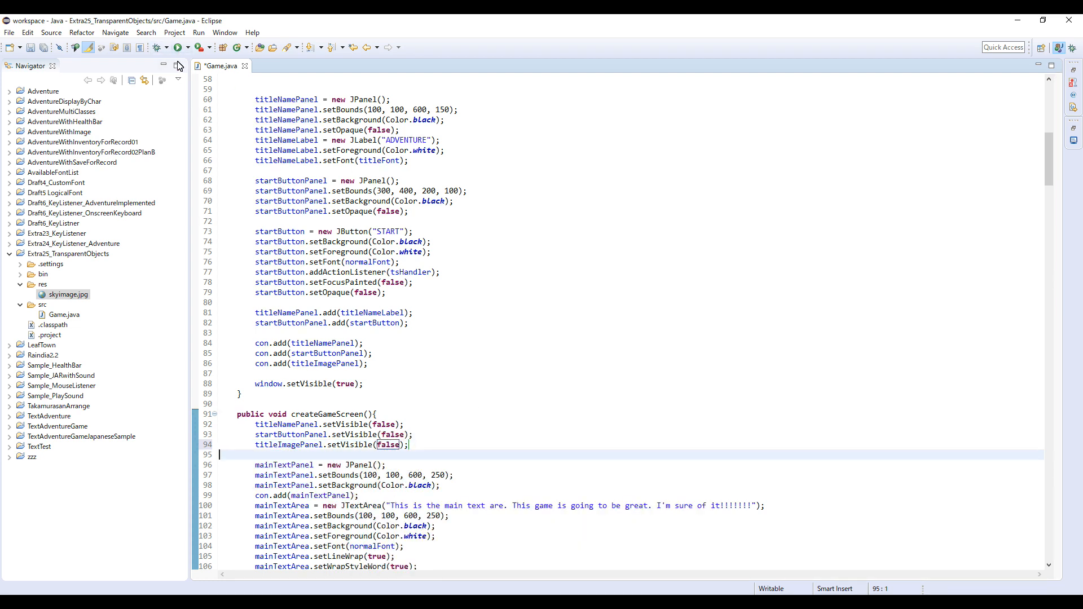
Step: Run the updated Game and click into the relaunched title screen window
click(180, 47)
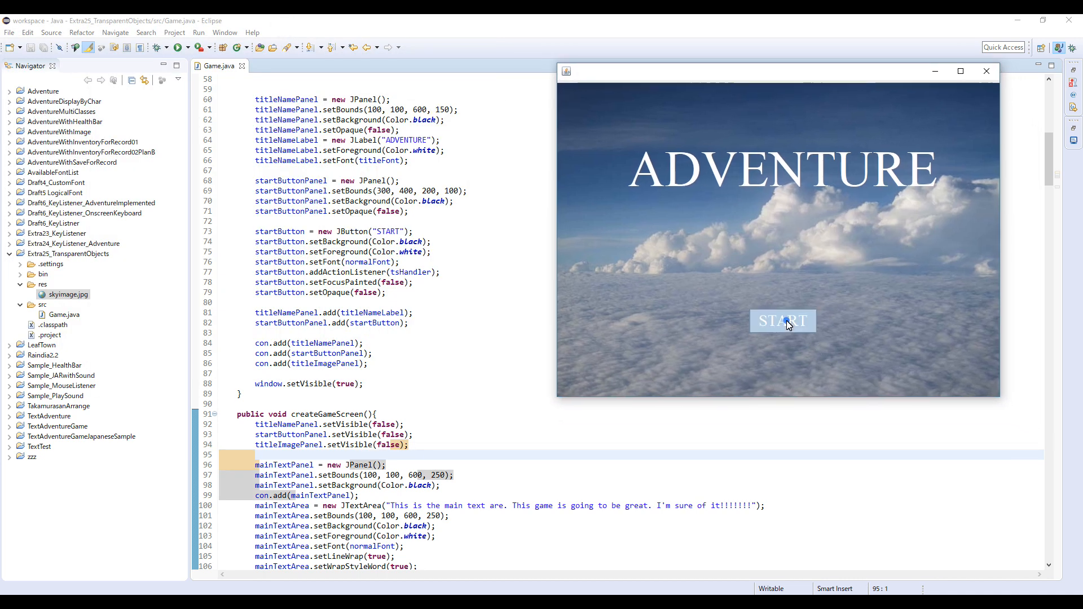
click(782, 320)
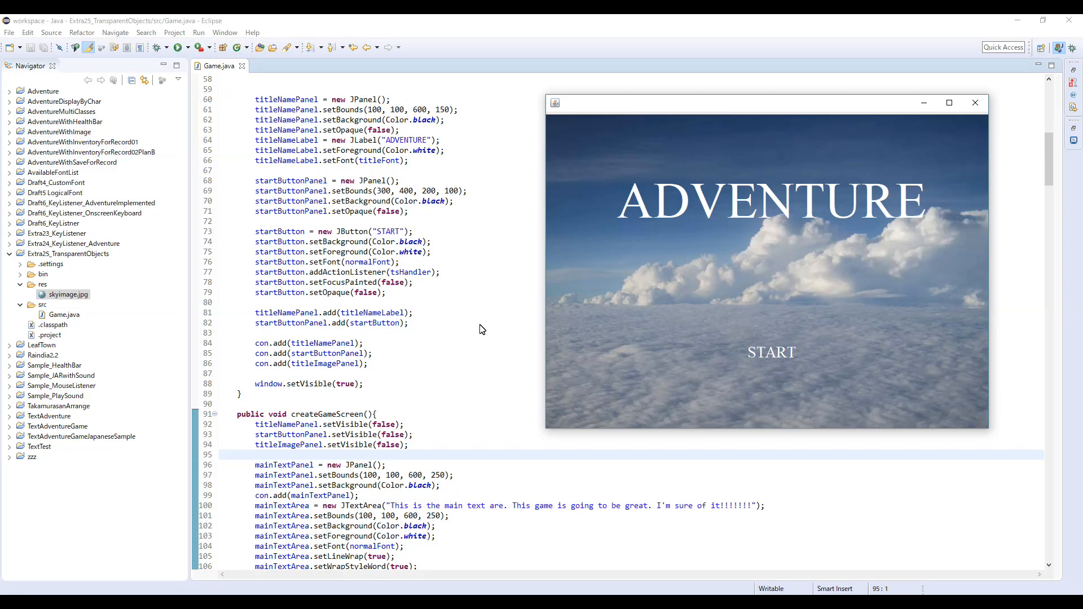
mouse_move(446, 397)
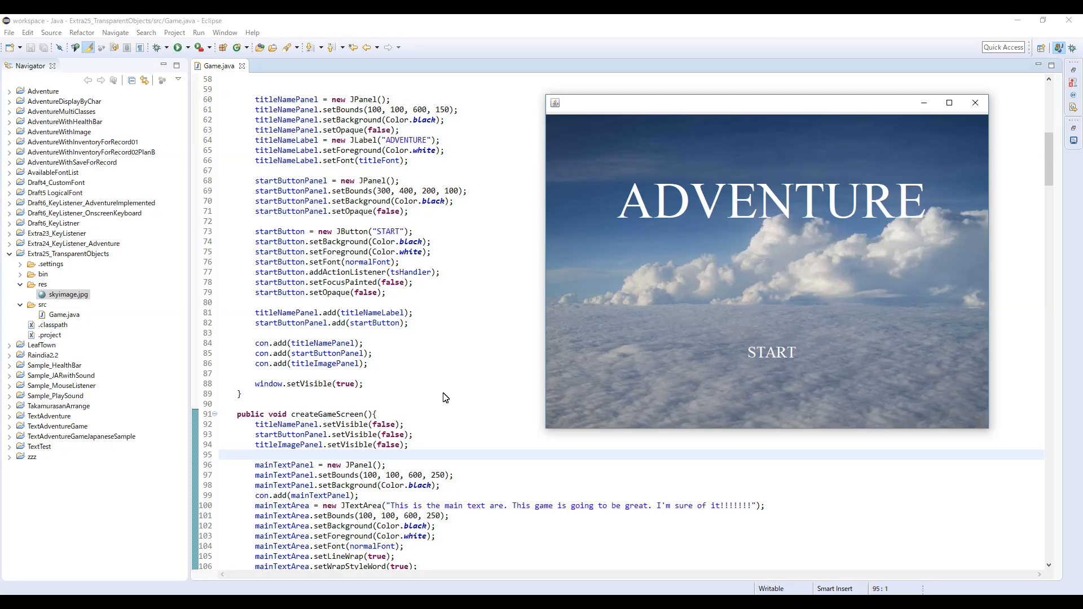